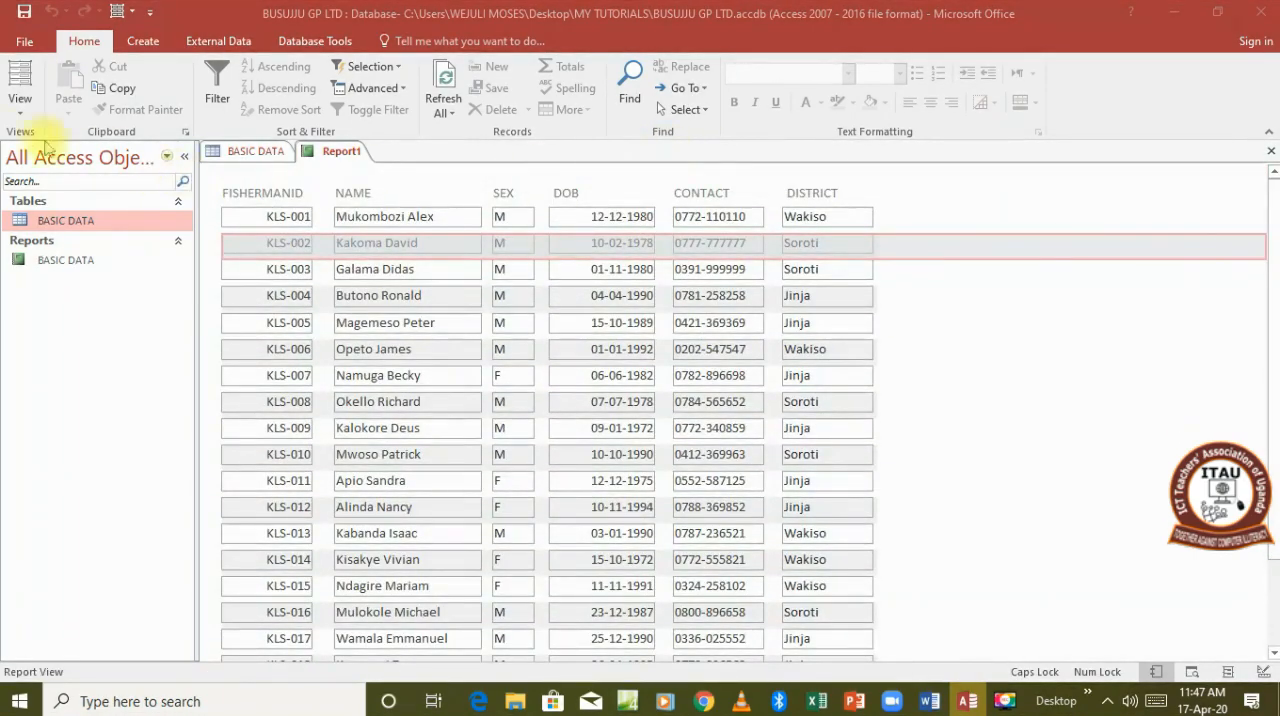
Switch the BASIC DATA report into Design View from the Home view list.
left_click(18, 96)
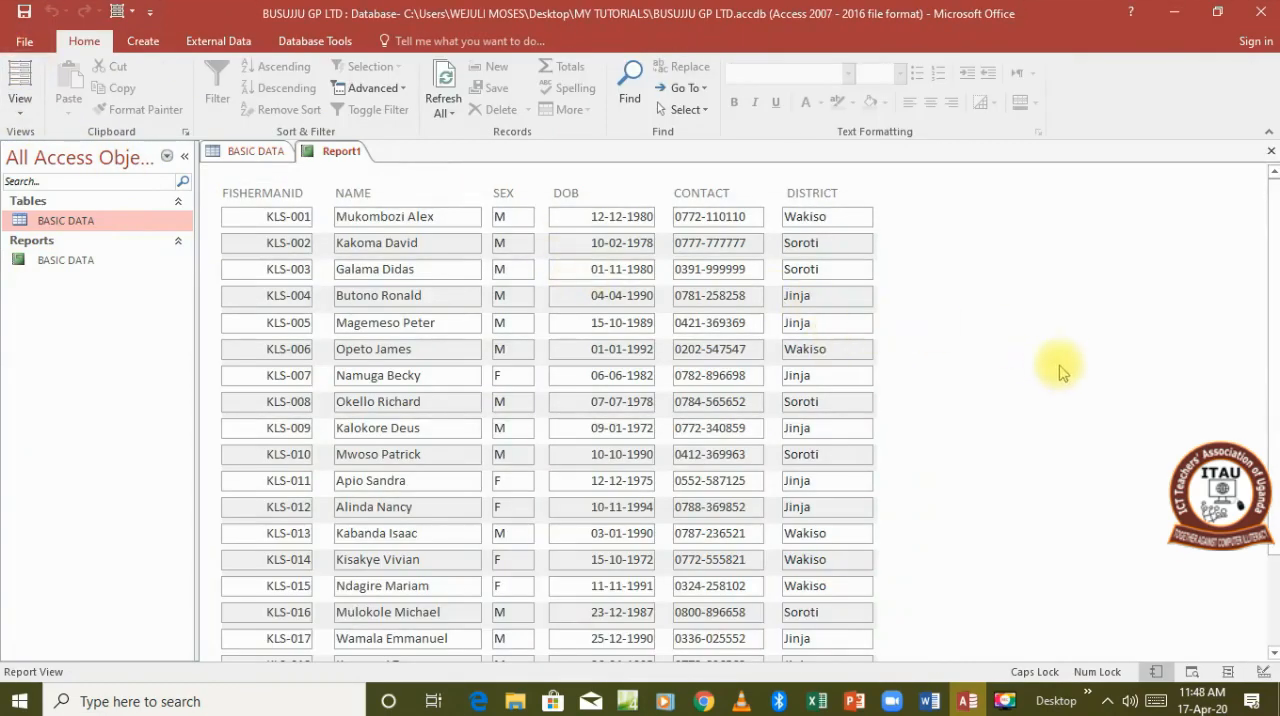
mouse_move(1270, 290)
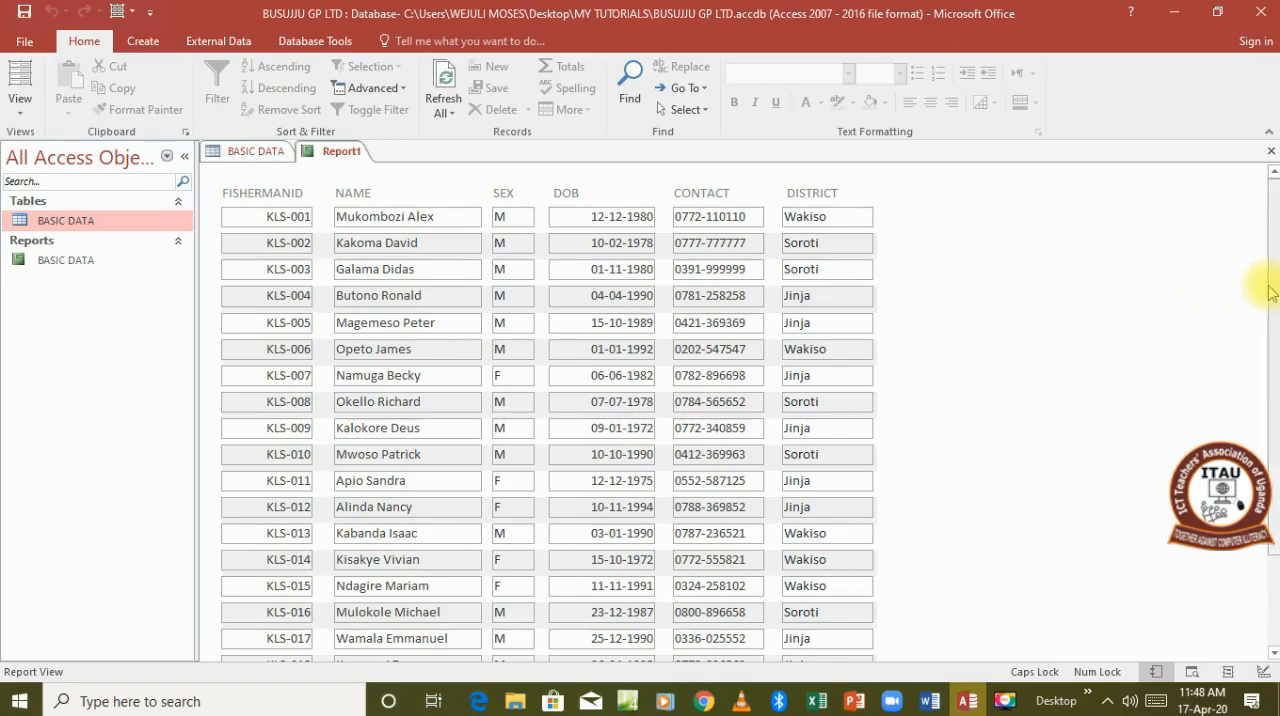
scroll("down", 3)
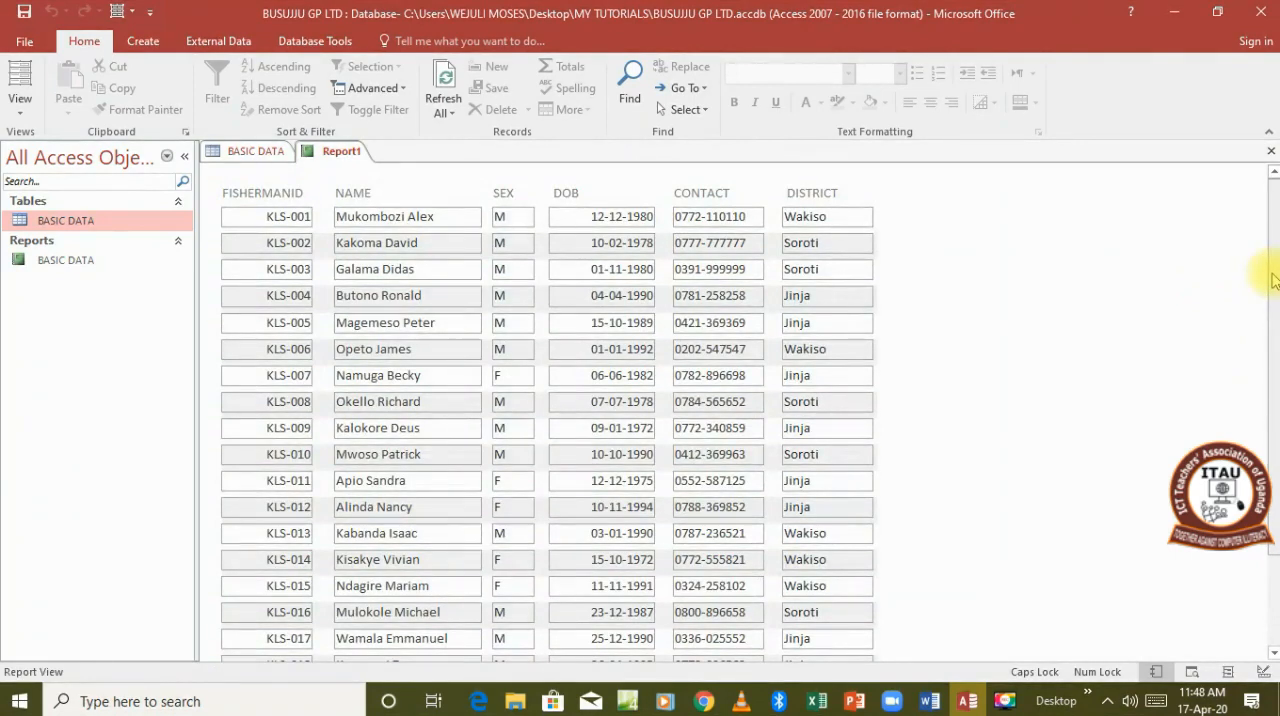
mouse_move(852, 344)
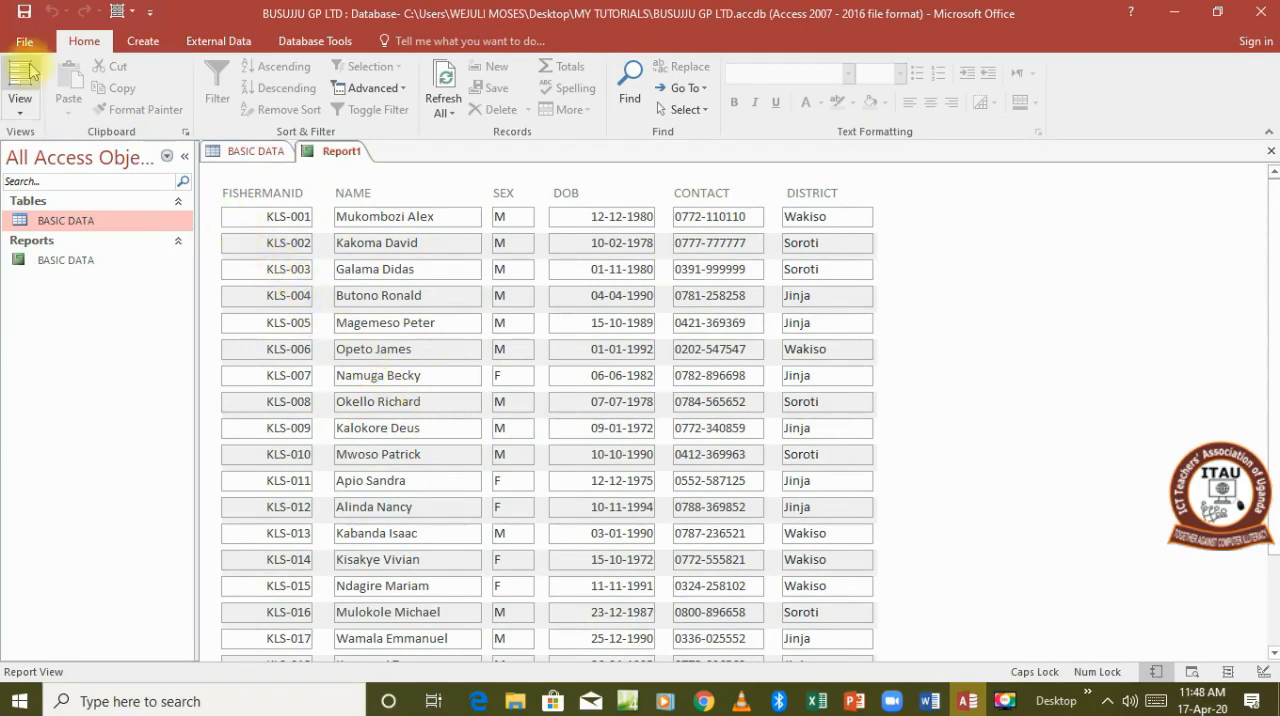
left_click(18, 80)
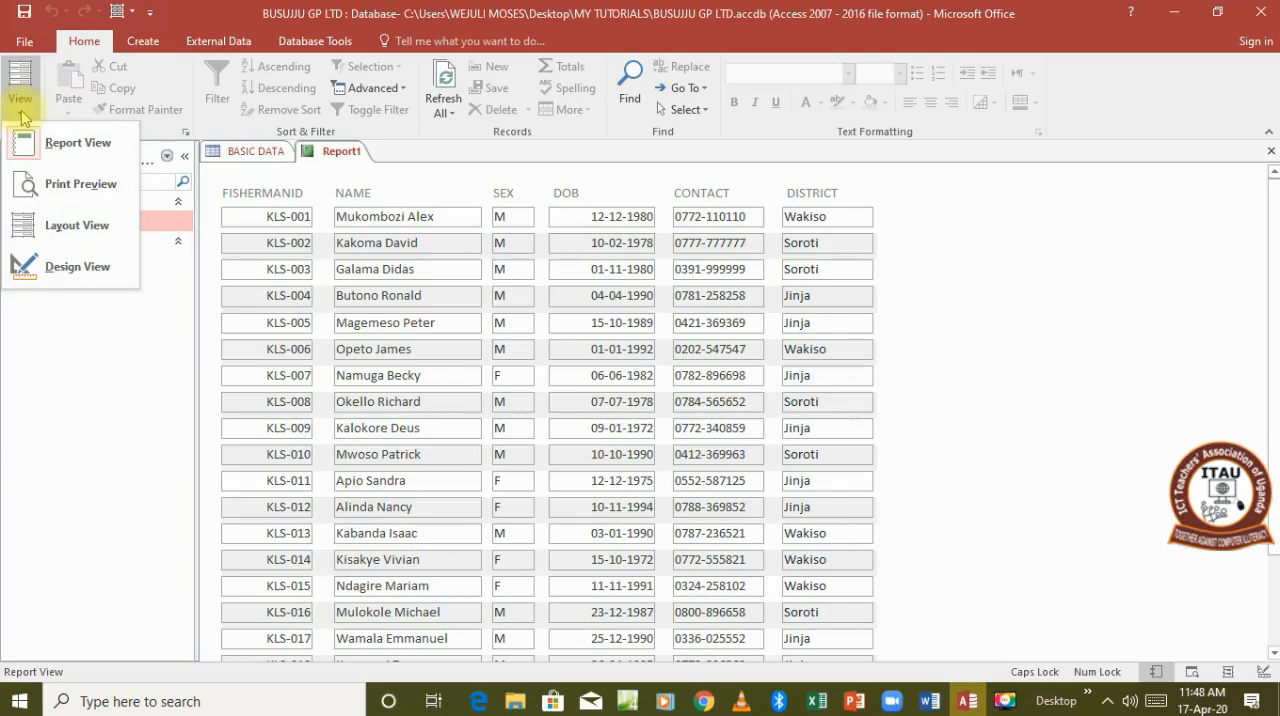
mouse_move(76, 266)
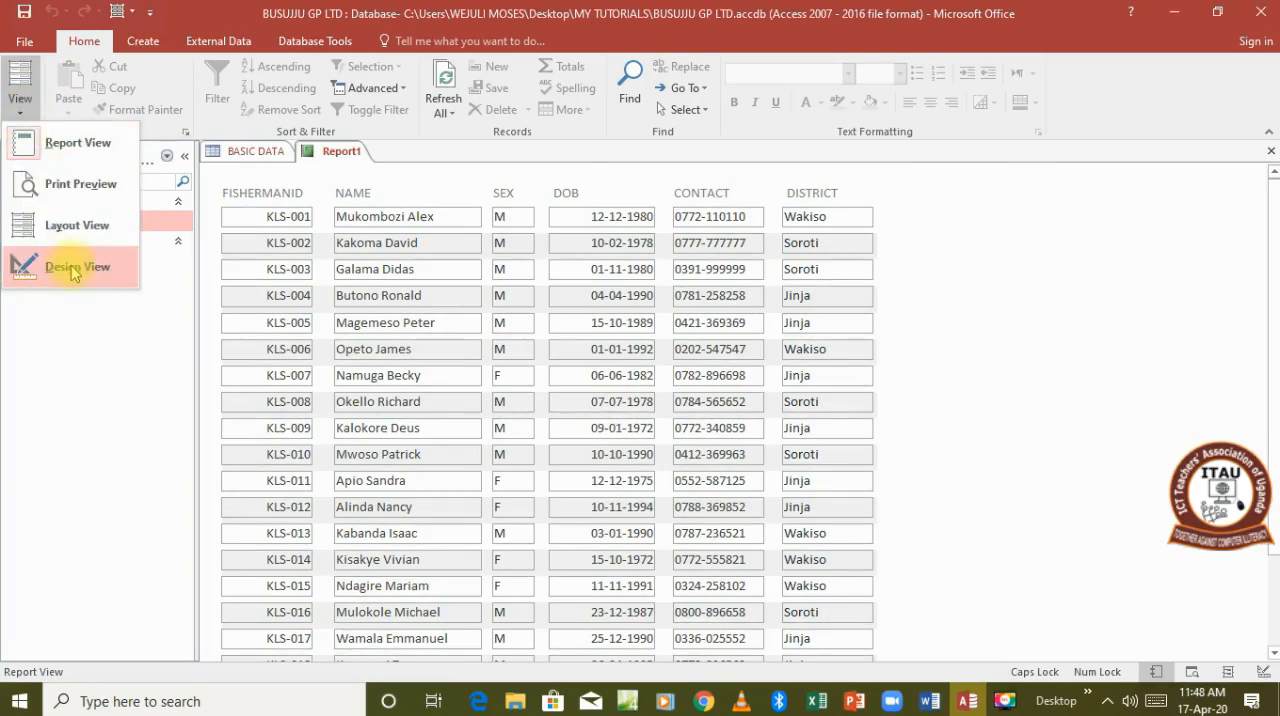
left_click(72, 268)
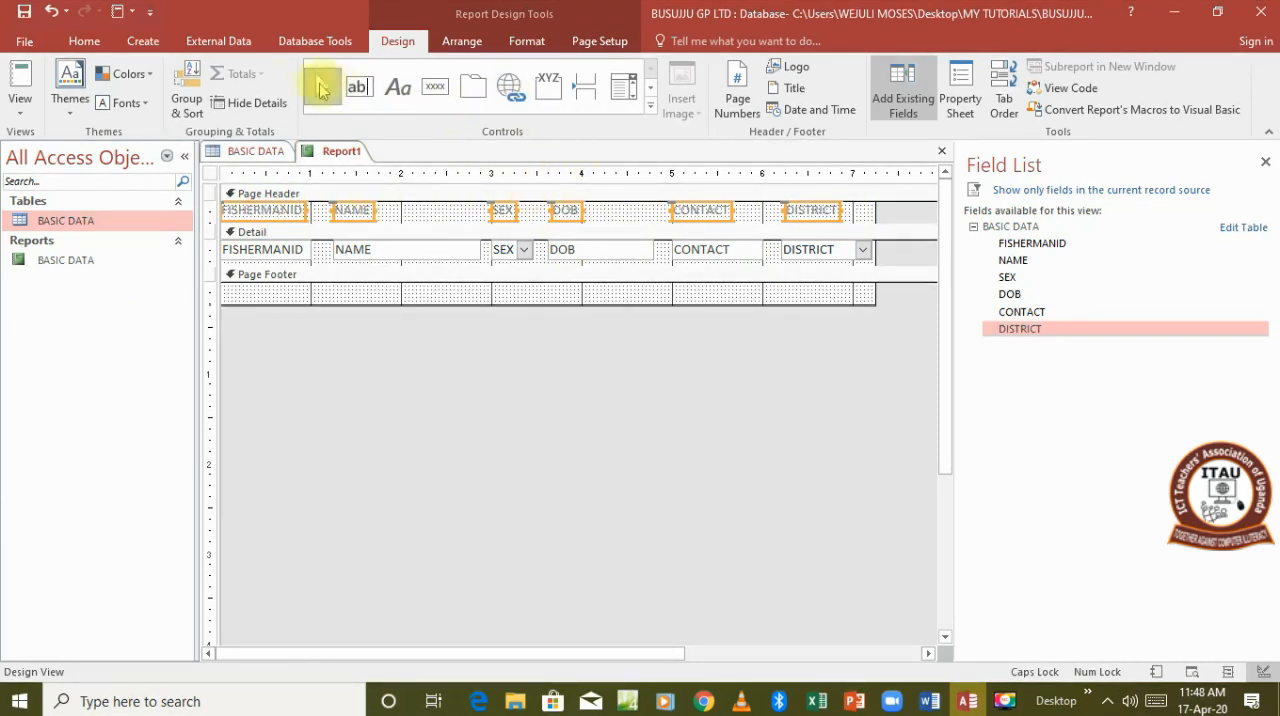
Bold the page header labels and bring up the font colour palette for blue.
left_click(84, 40)
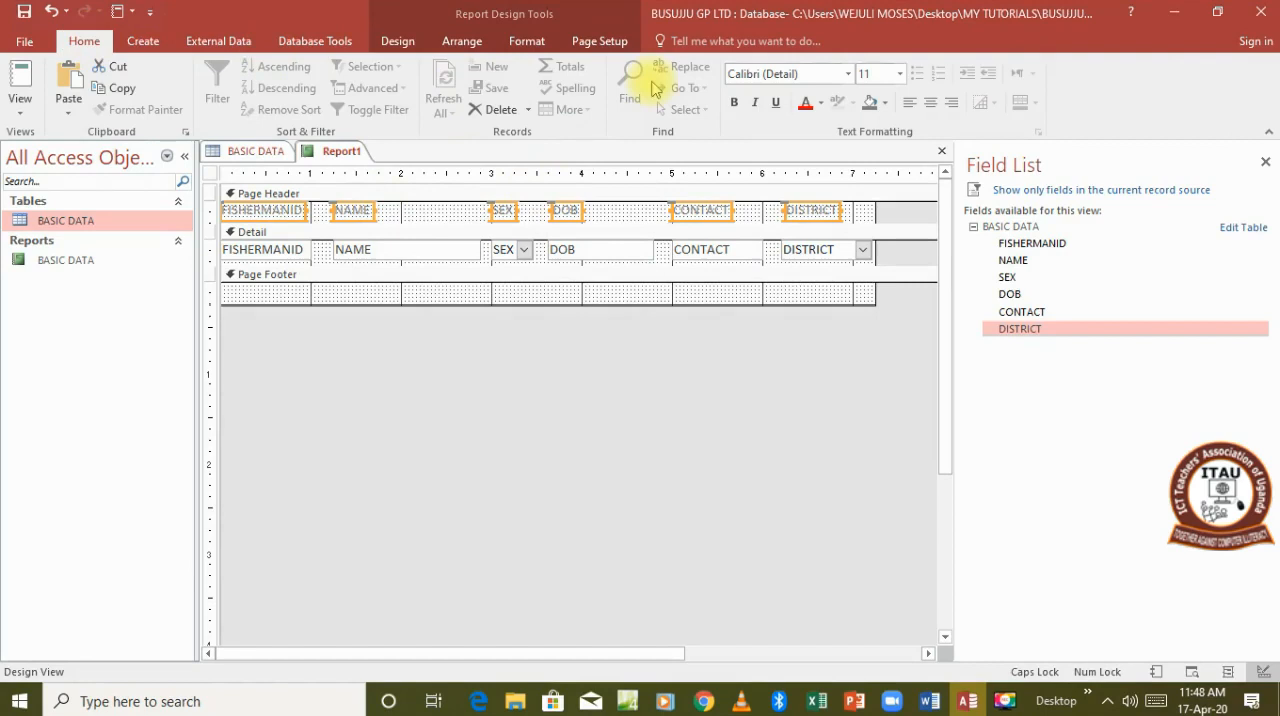
left_click(732, 102)
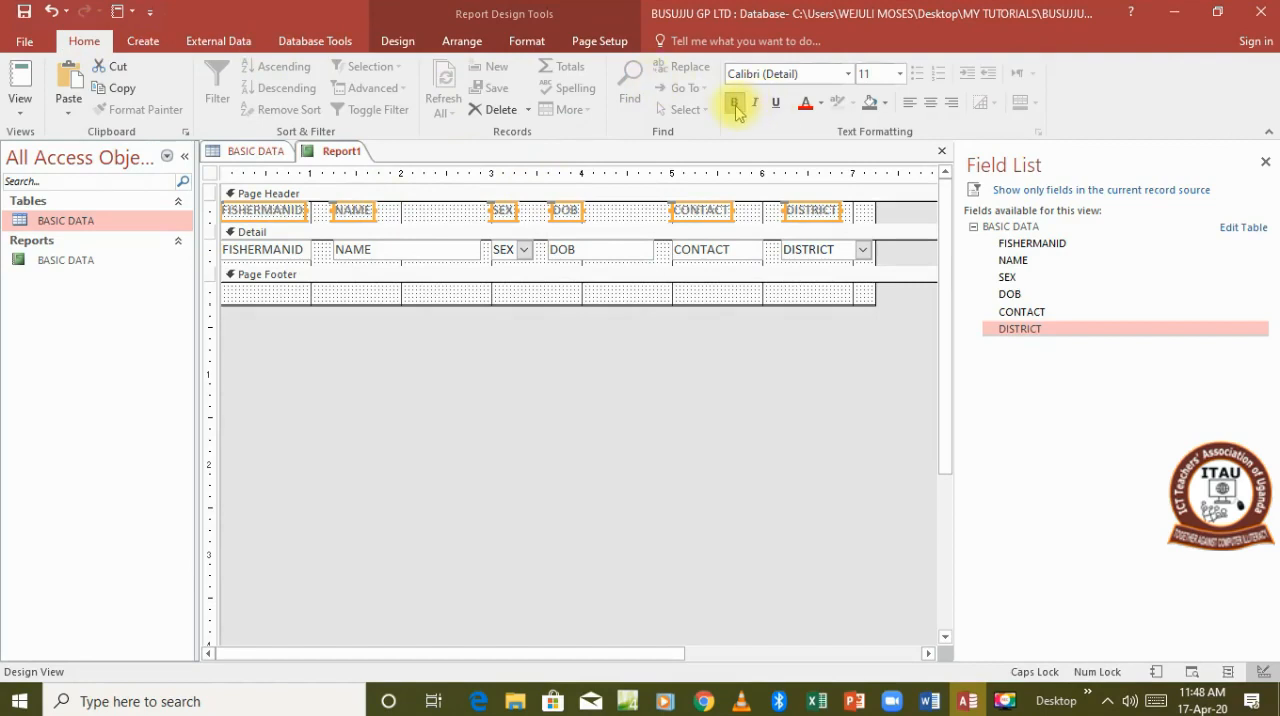
left_click(732, 104)
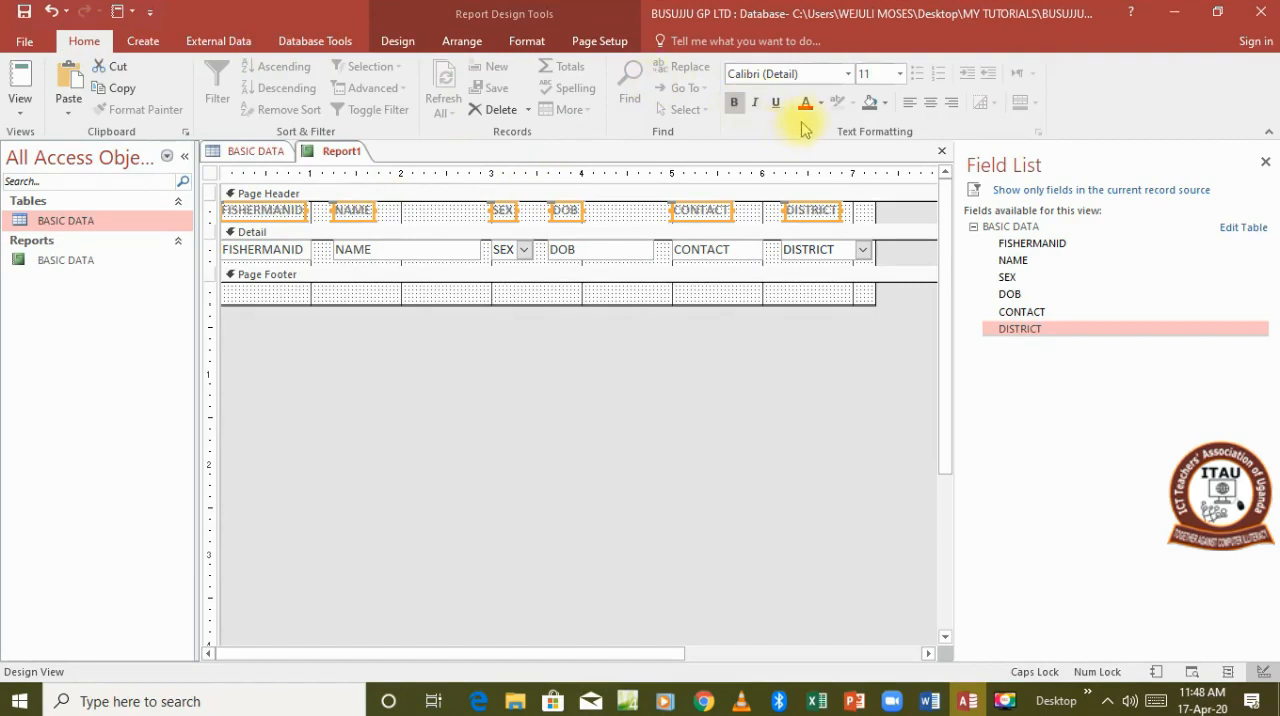
left_click(816, 104)
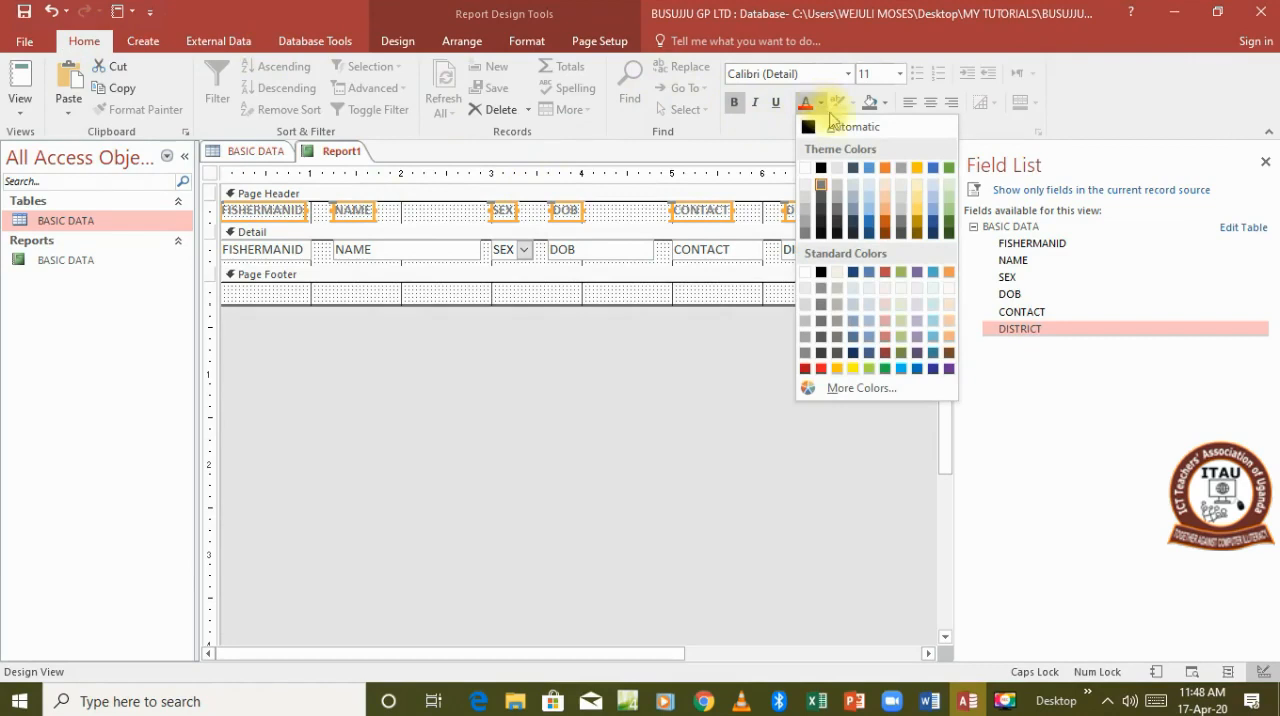
mouse_move(916, 240)
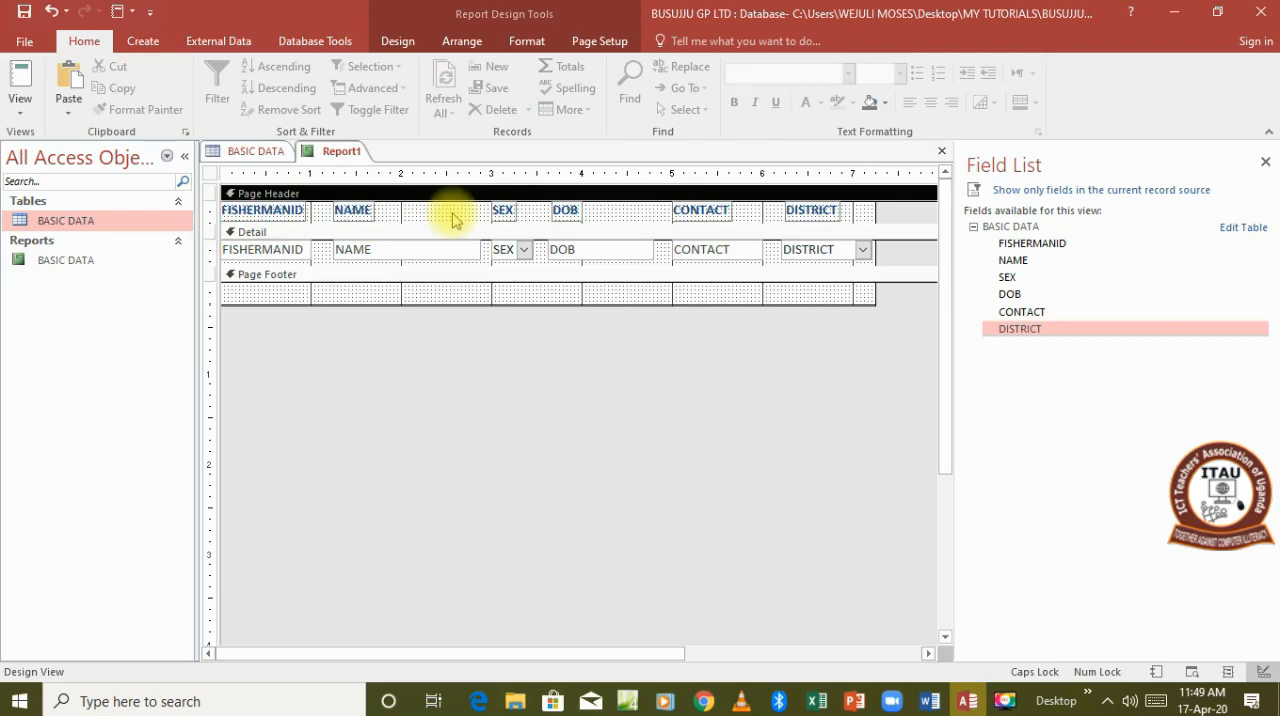
Fill the Page Header section background with green via Fill/Back Color.
right_click(456, 218)
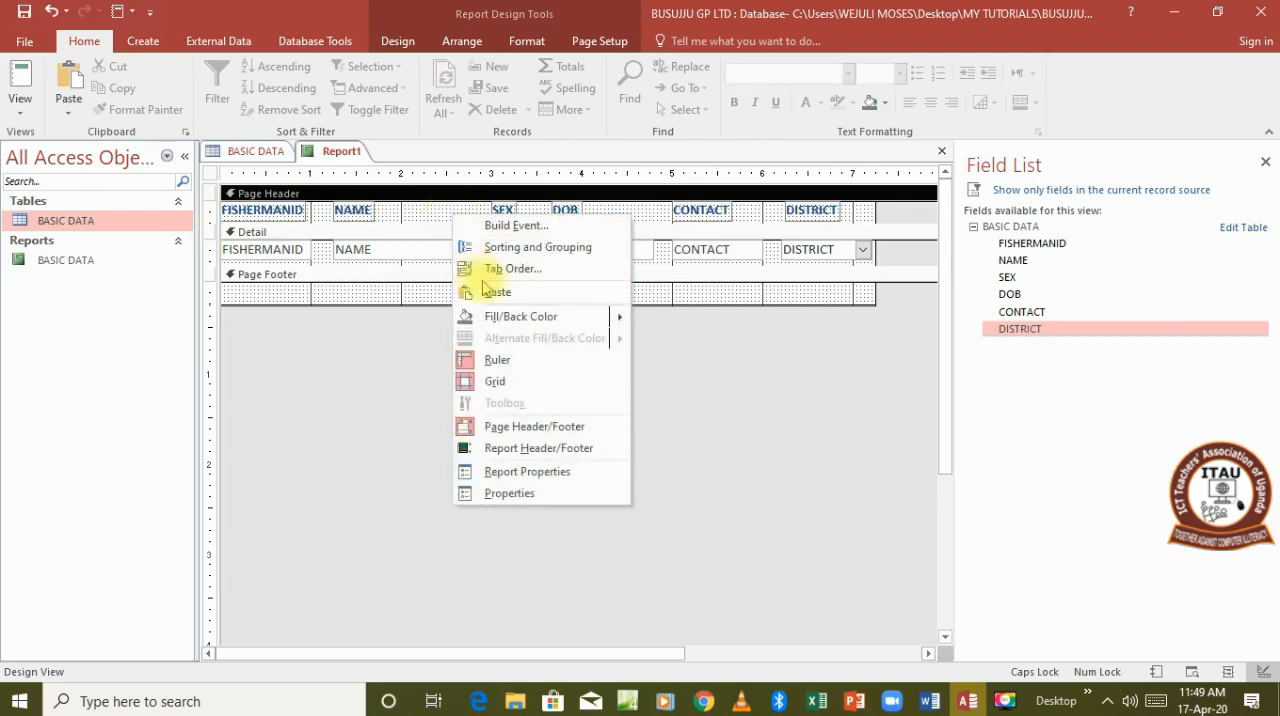
left_click(520, 316)
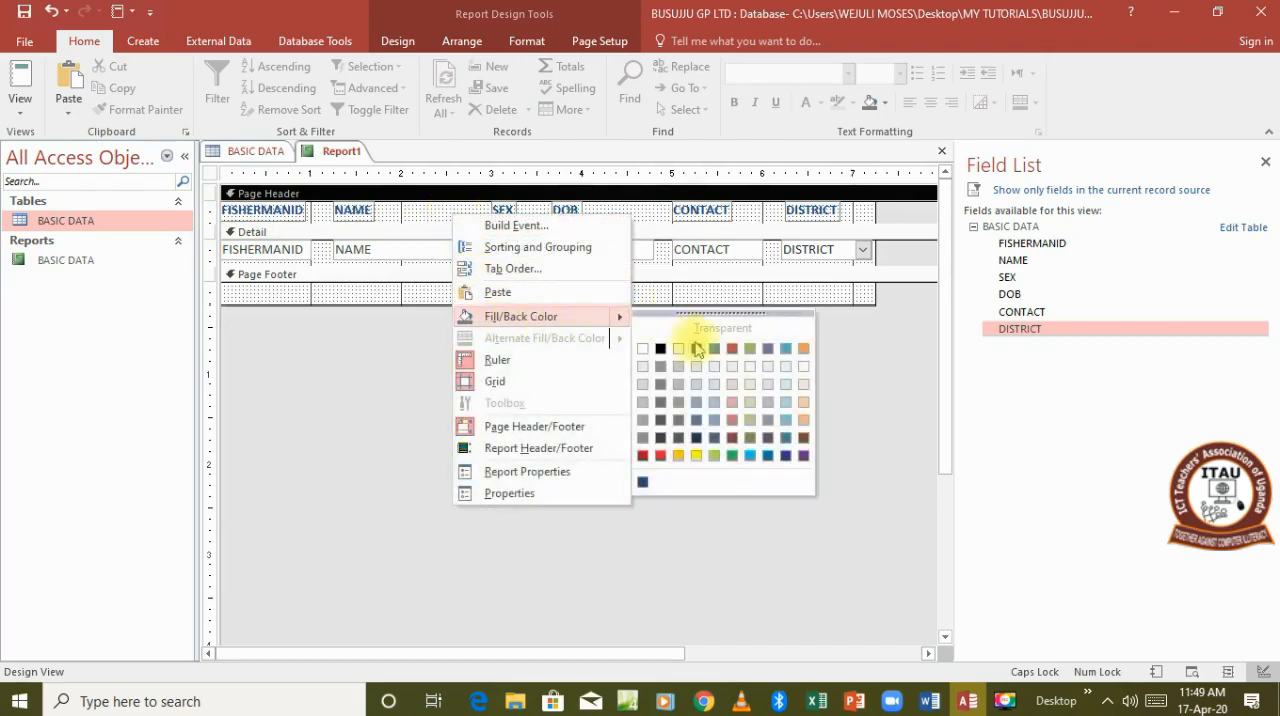
mouse_move(746, 438)
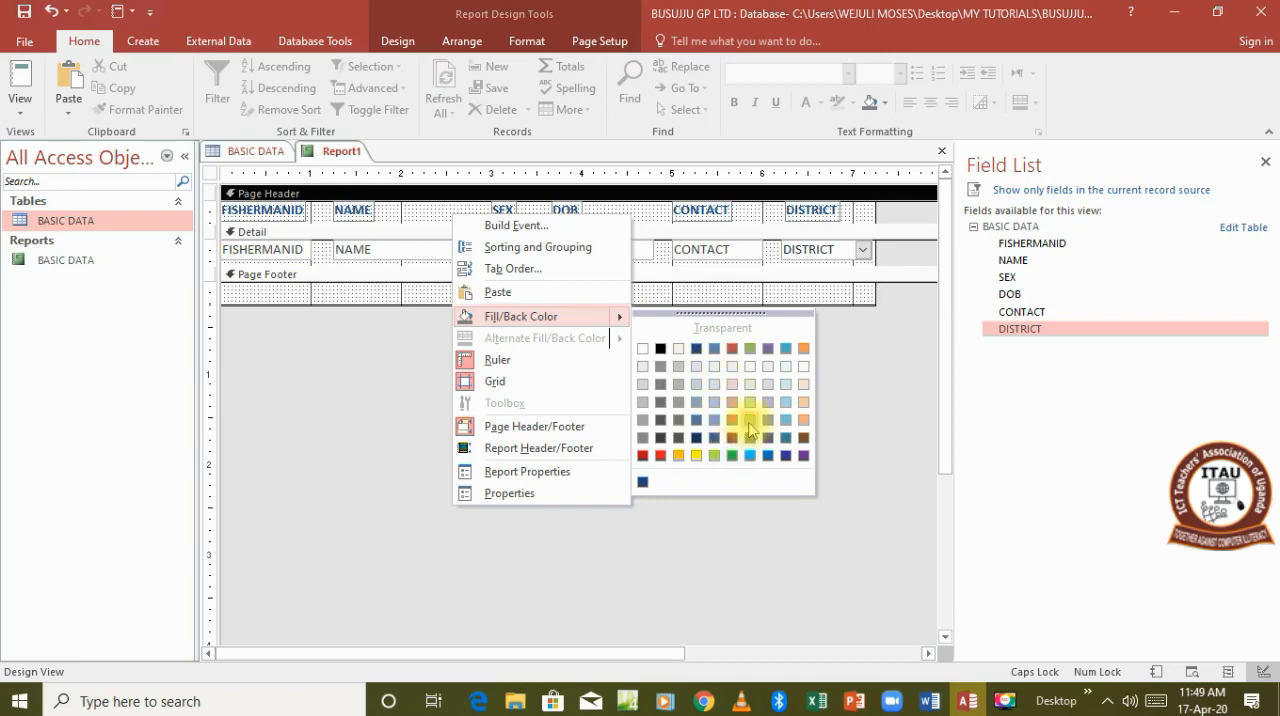
left_click(752, 416)
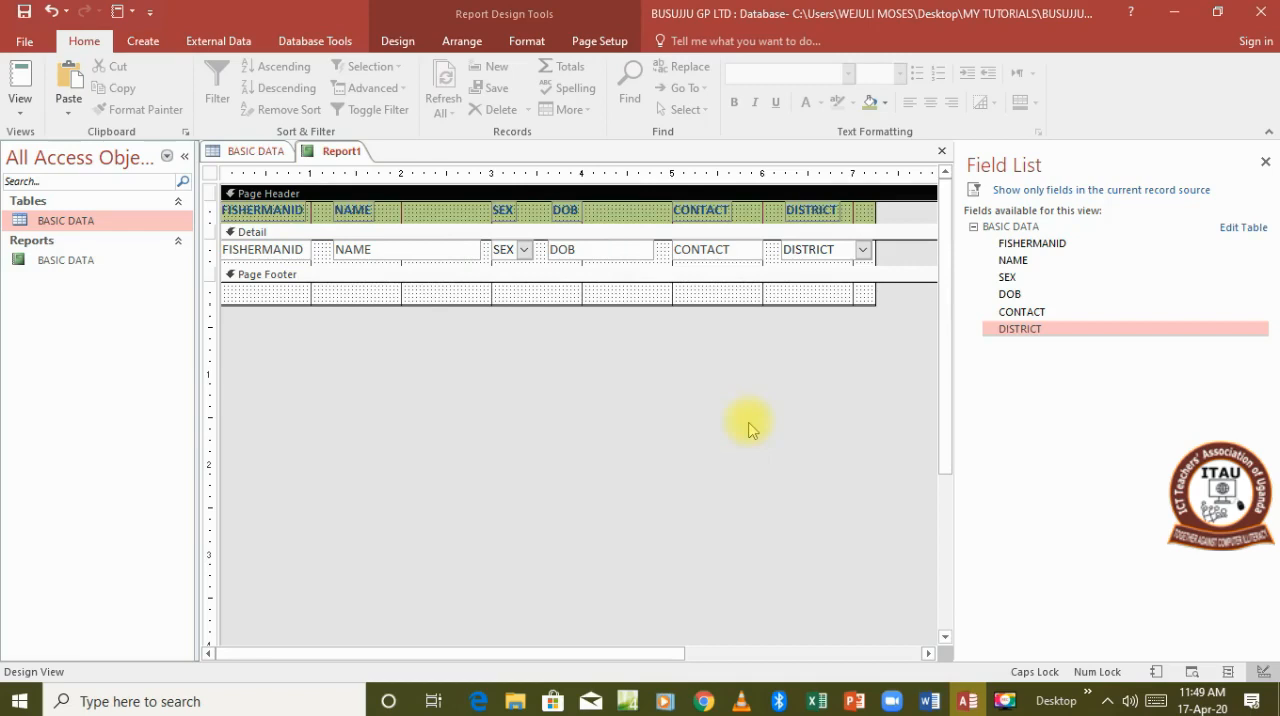
mouse_move(436, 236)
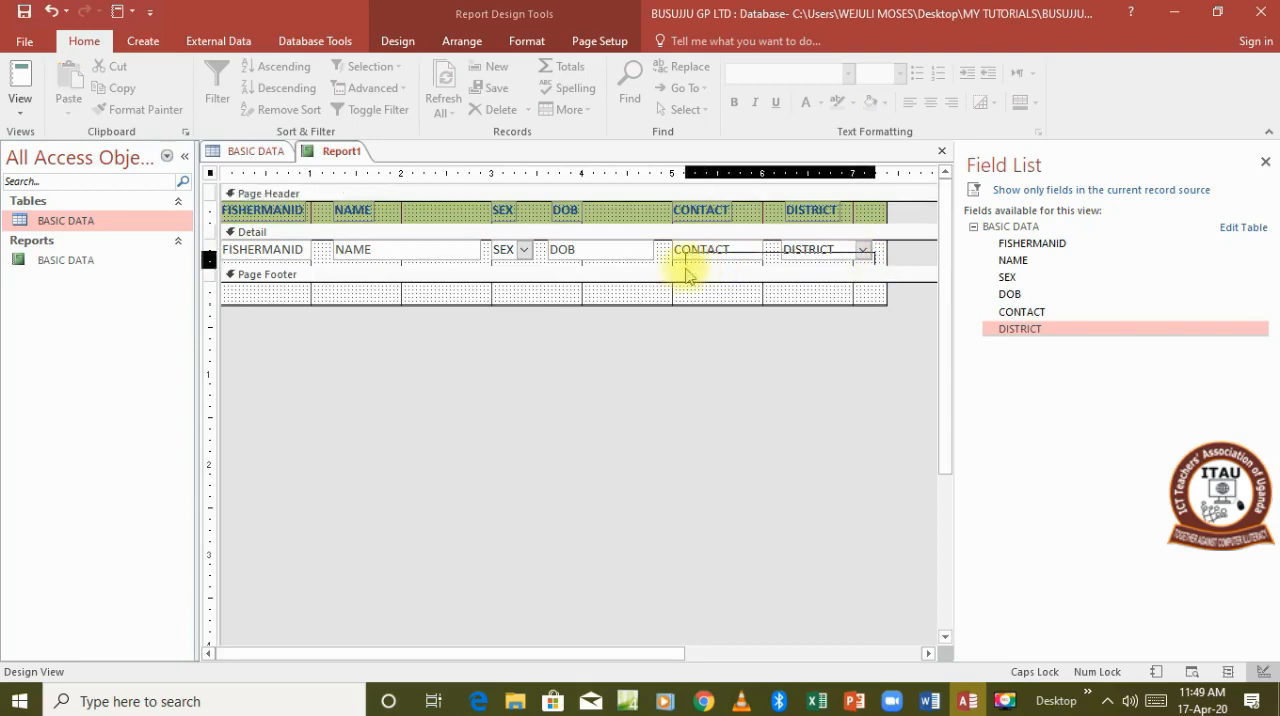
Select all Detail row fields and bring up the font colour palette for light blue.
left_click(264, 248)
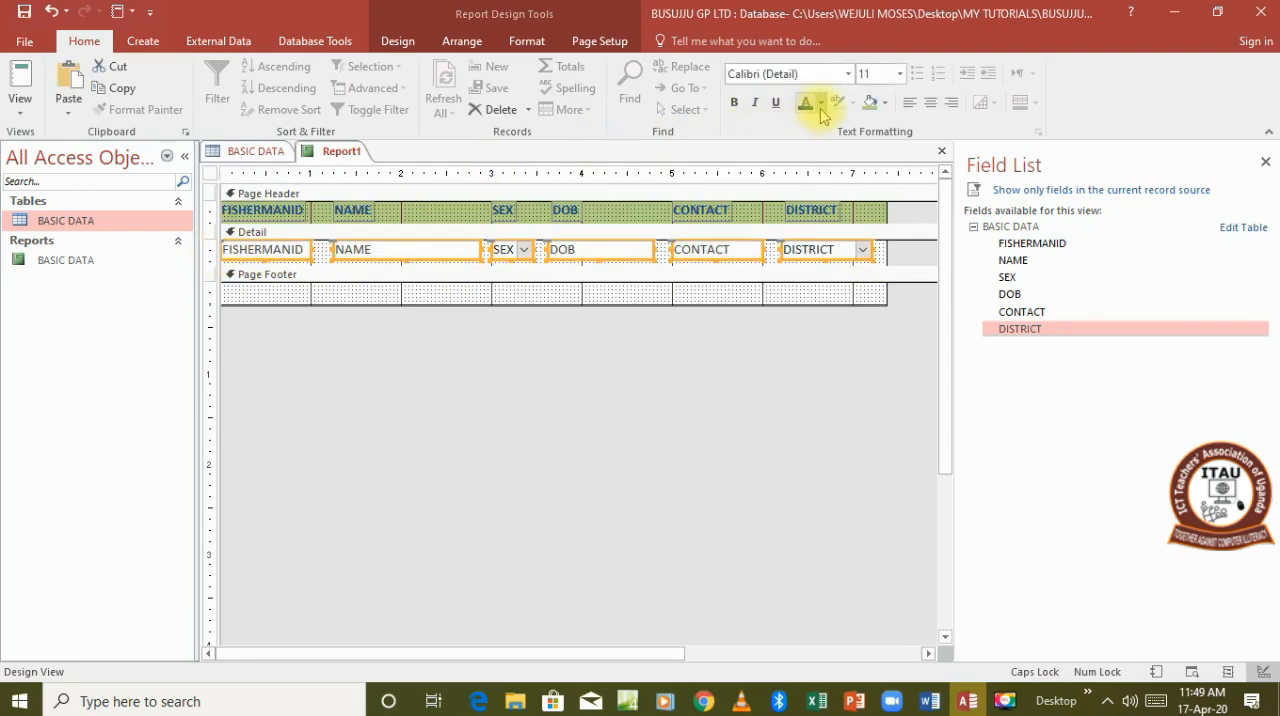
left_click(824, 102)
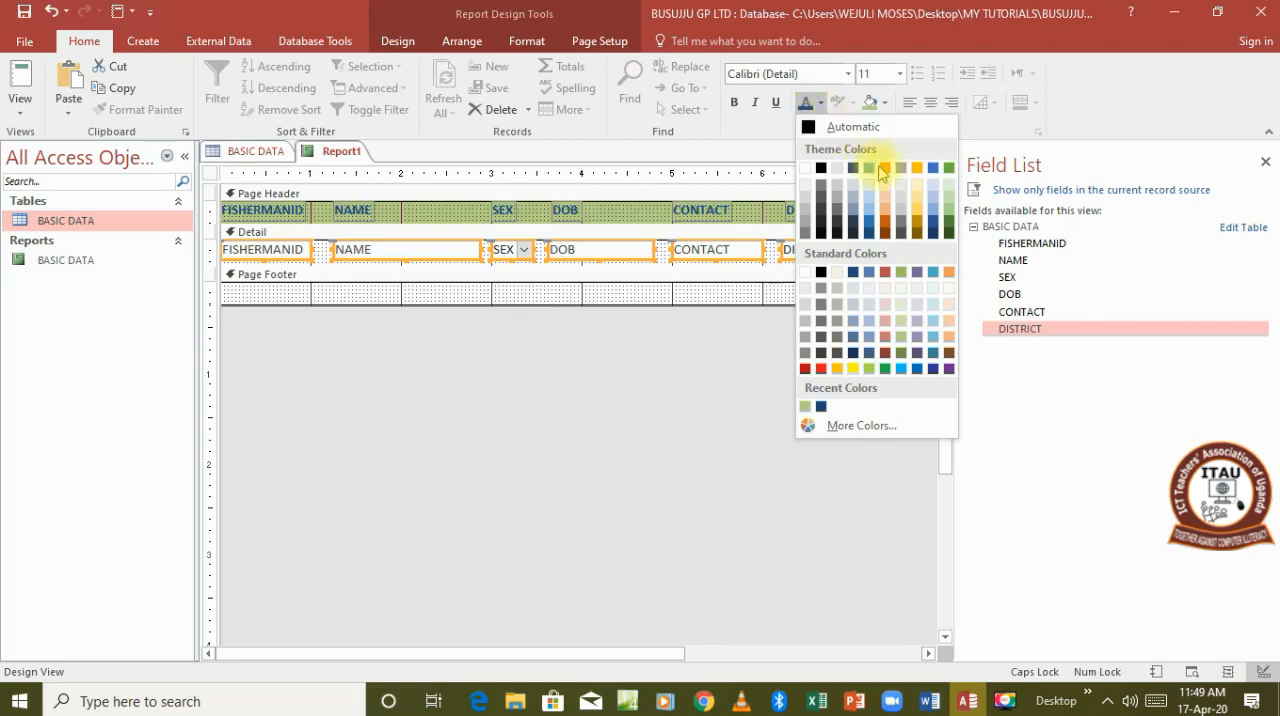
mouse_move(932, 340)
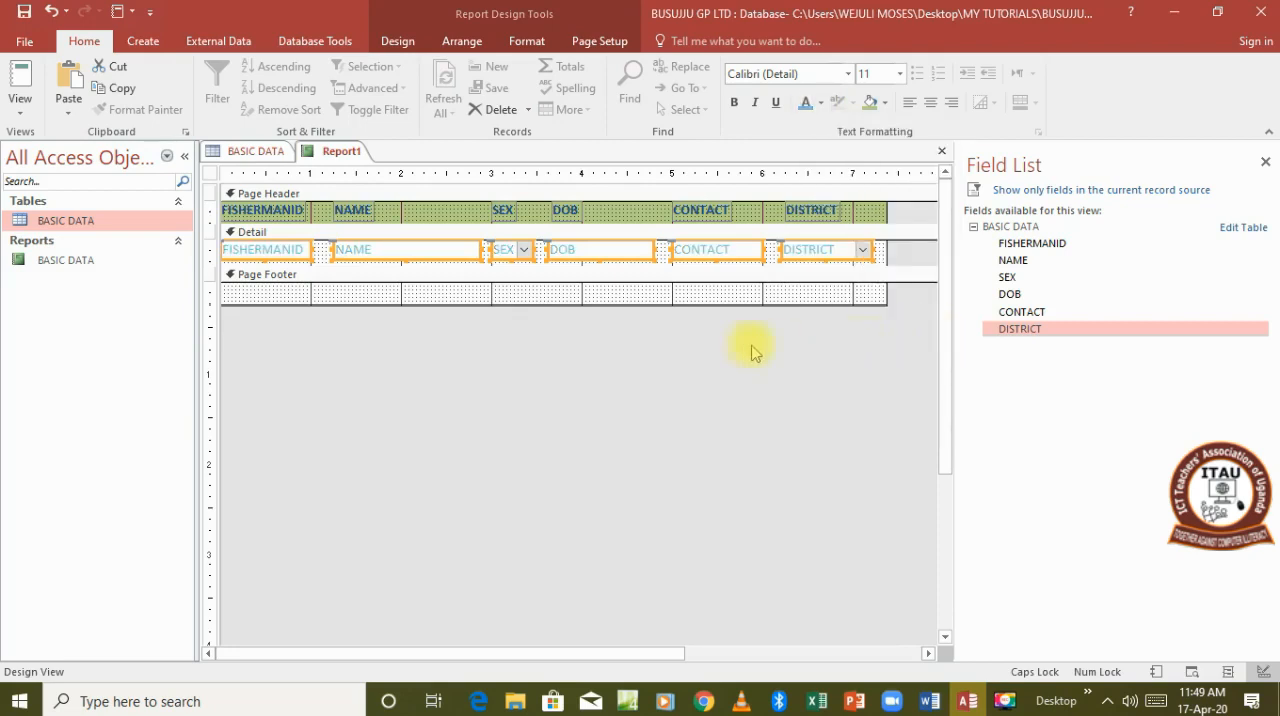
mouse_move(880, 264)
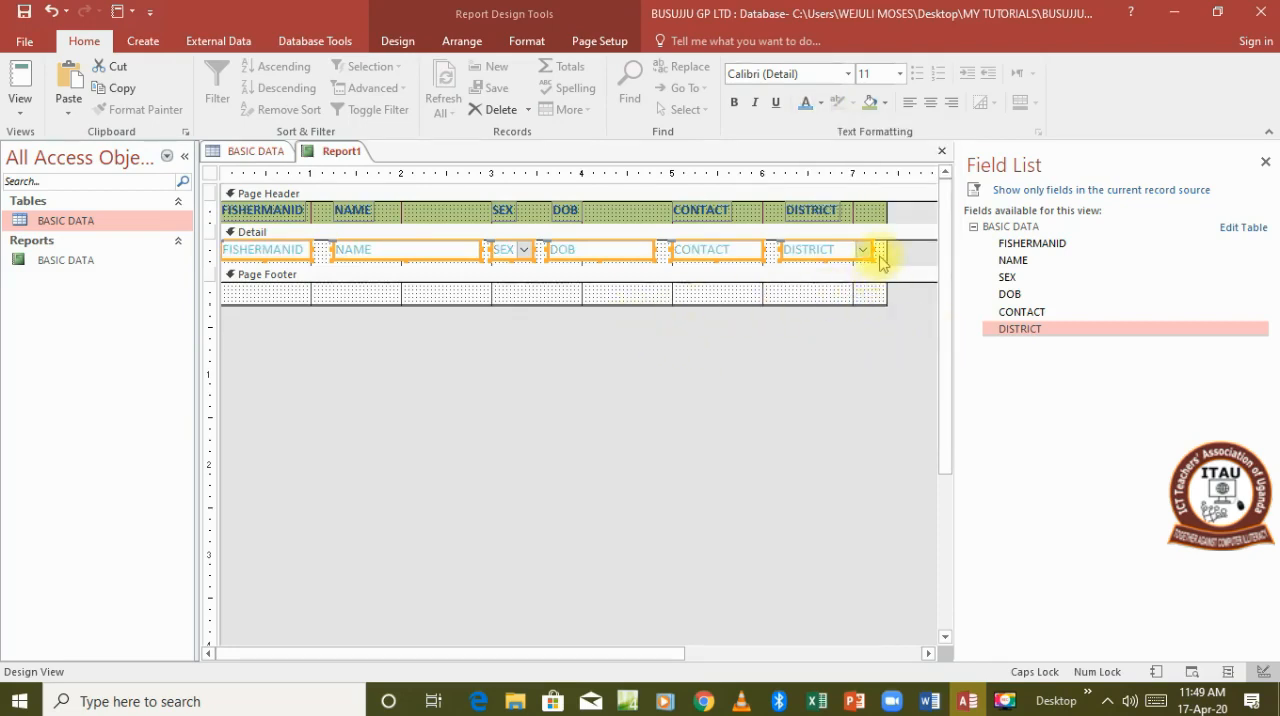
Fill the Detail section background with a reddish-brown swatch via Fill/Back Color.
right_click(880, 262)
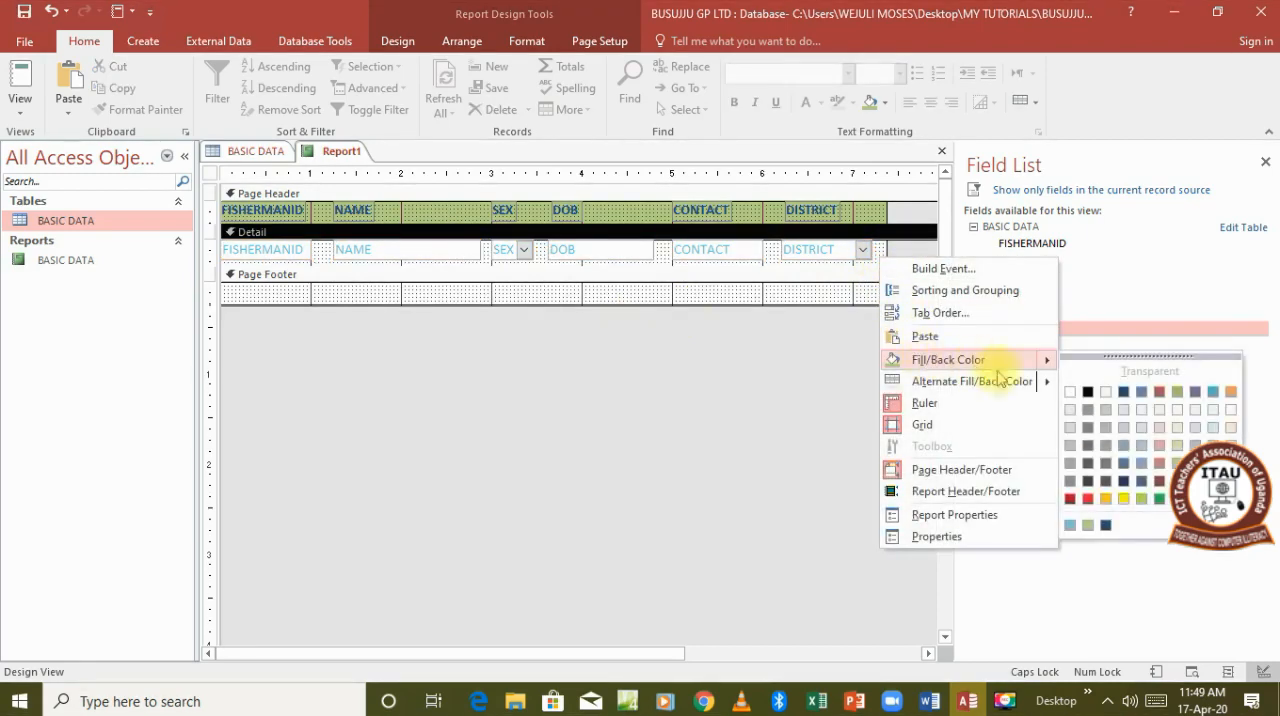
mouse_move(1148, 452)
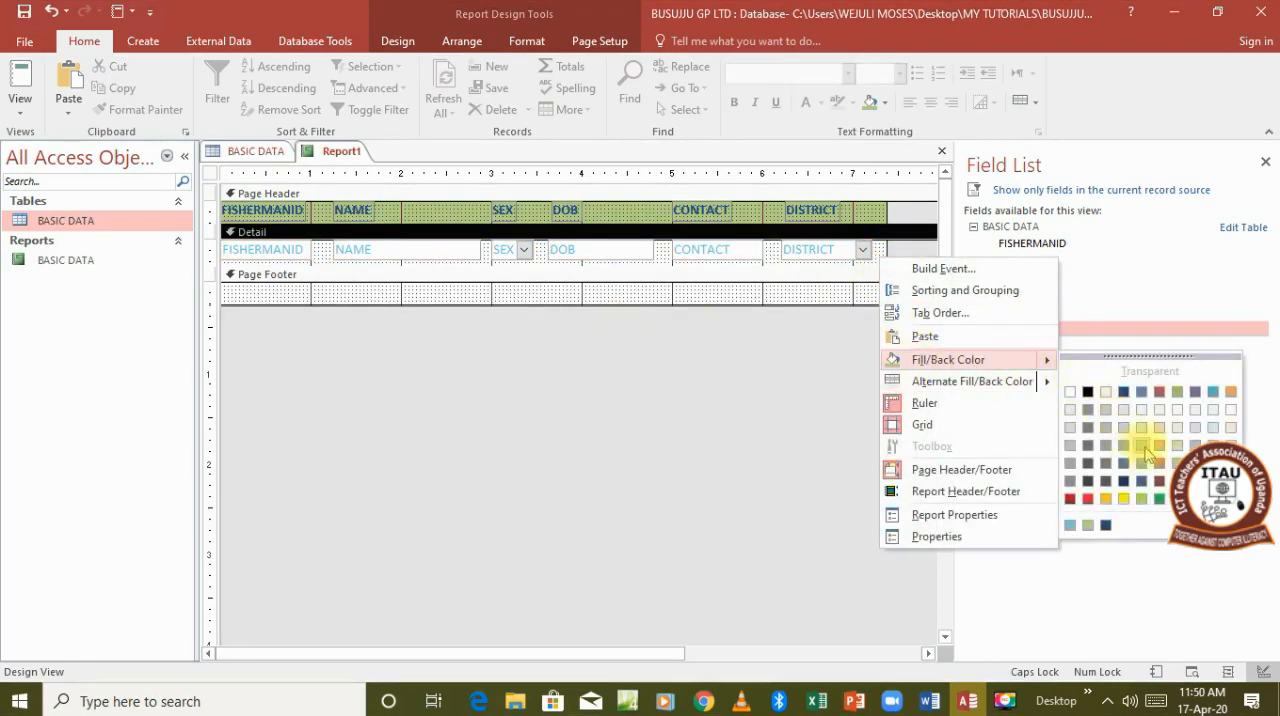
left_click(1140, 444)
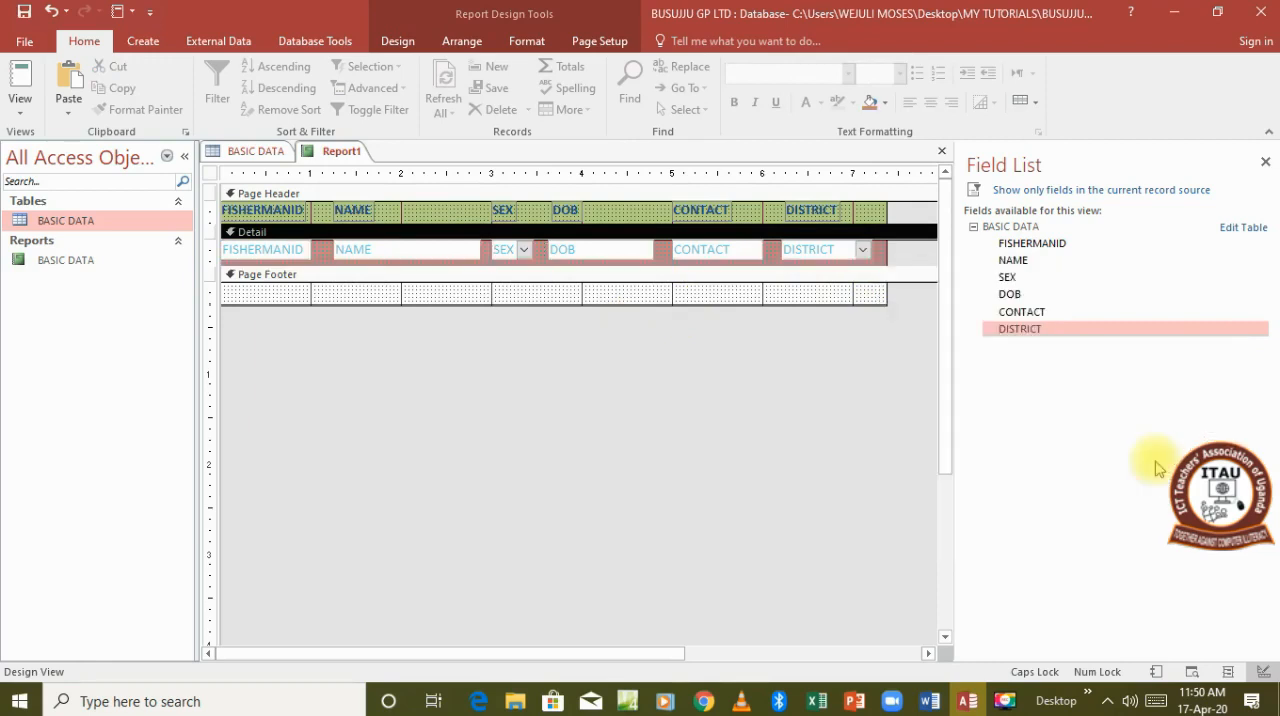
mouse_move(864, 426)
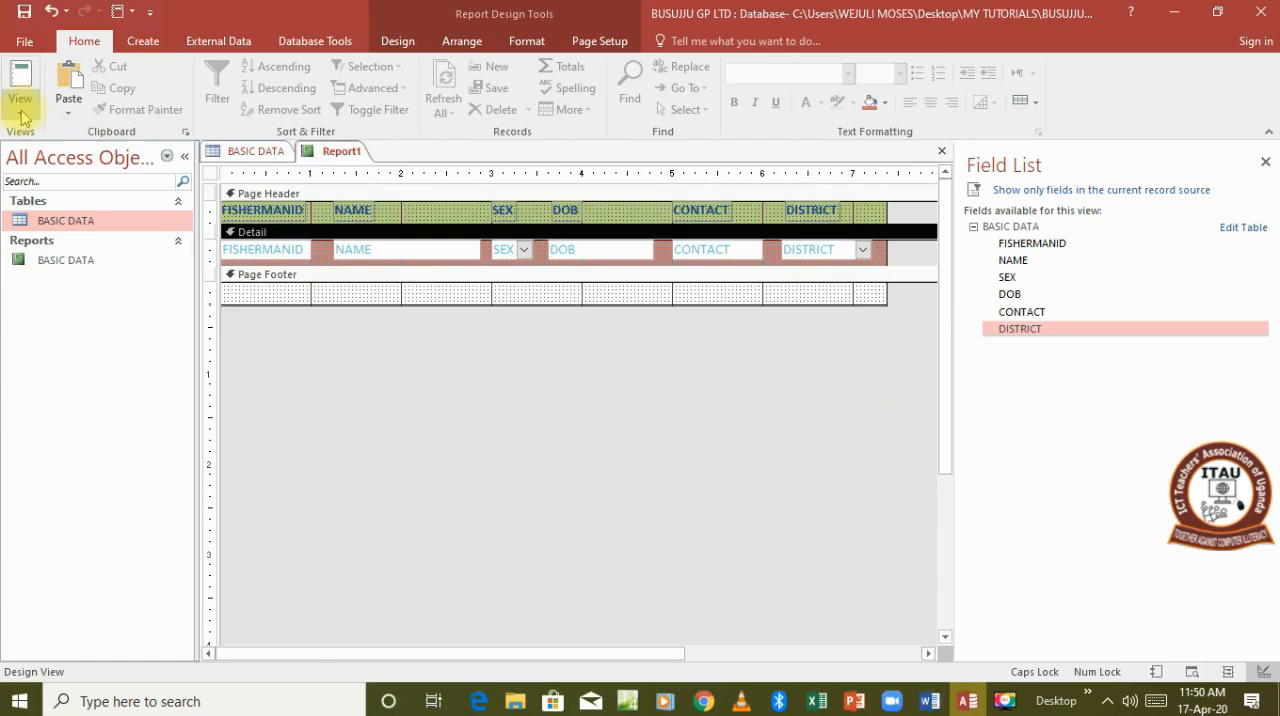
left_click(20, 84)
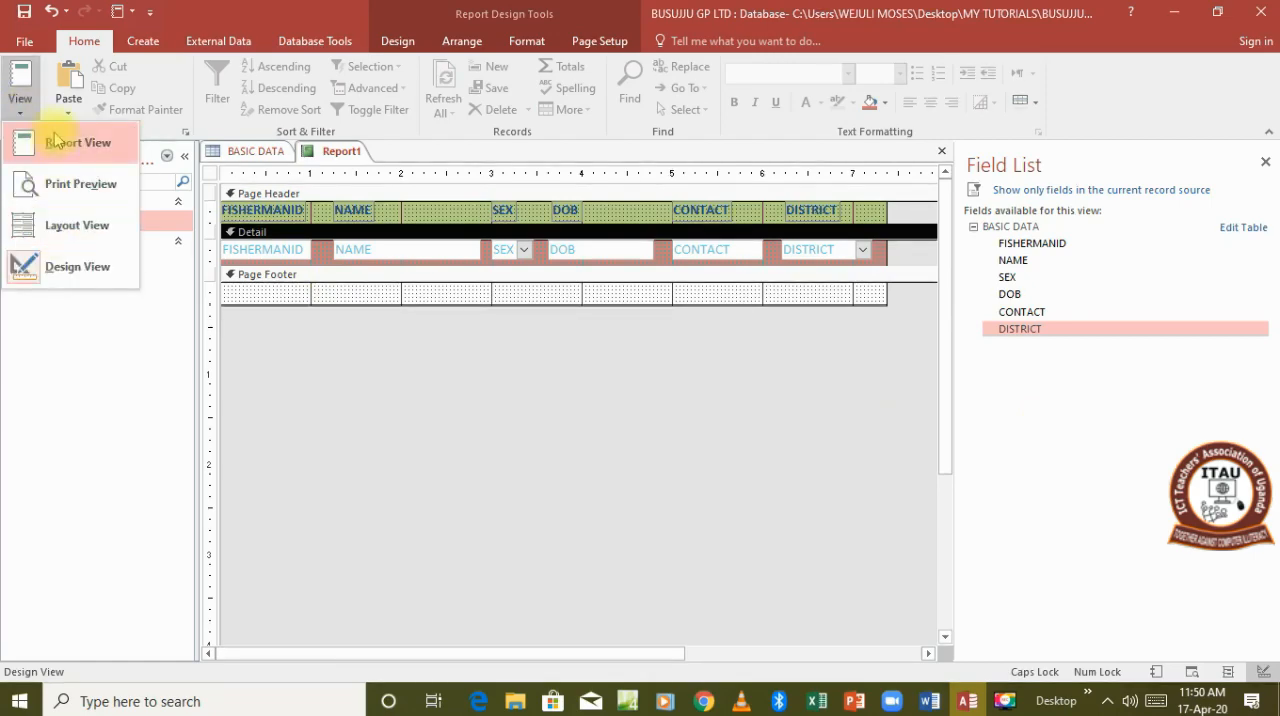
left_click(72, 142)
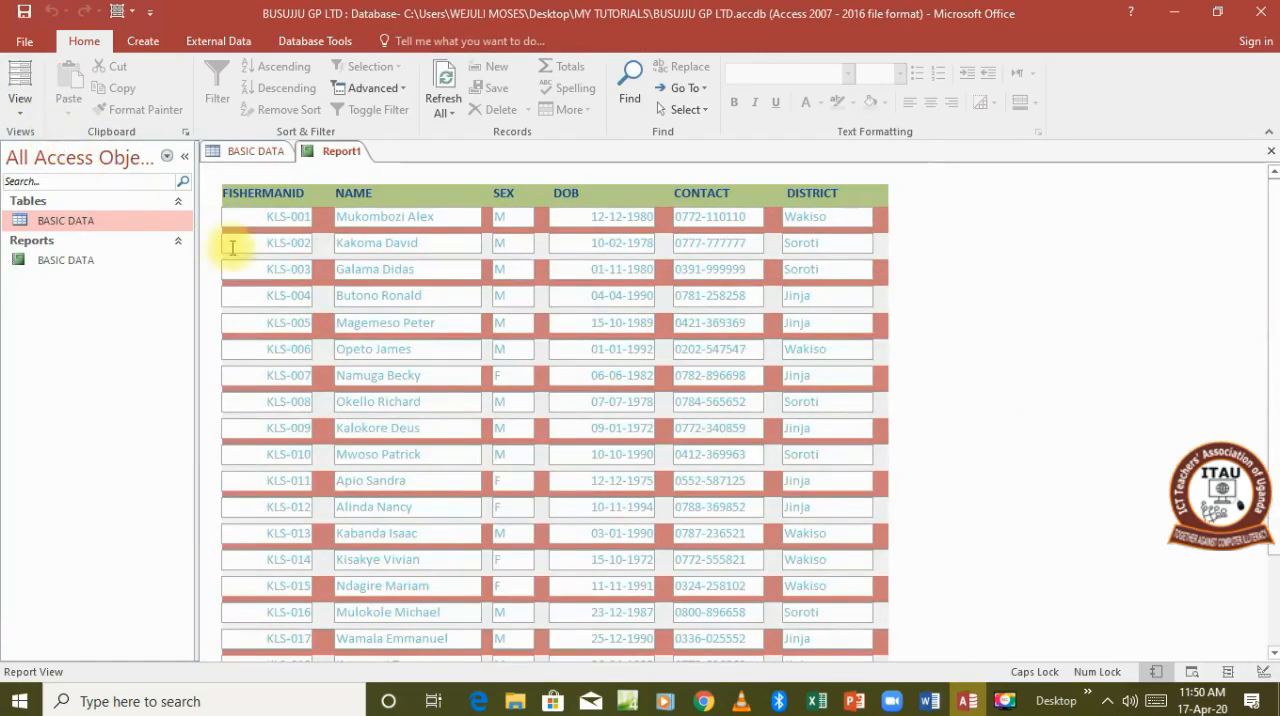
mouse_move(516, 424)
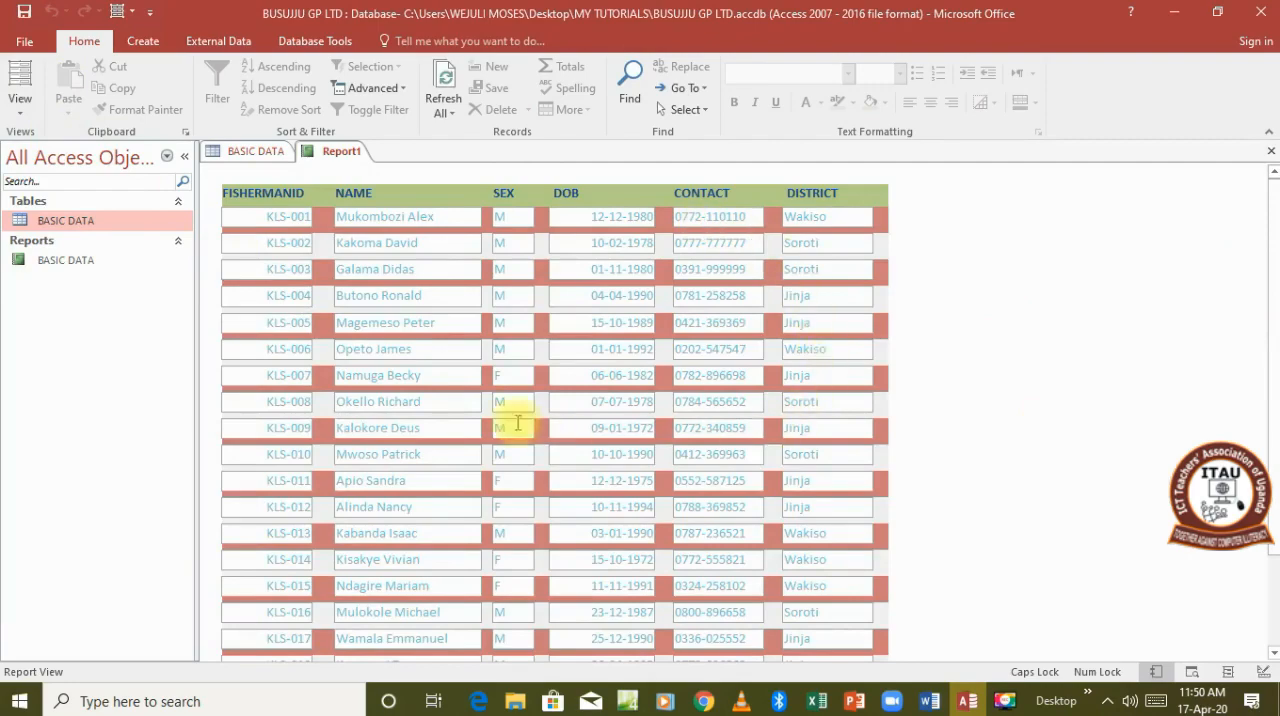
mouse_move(1264, 356)
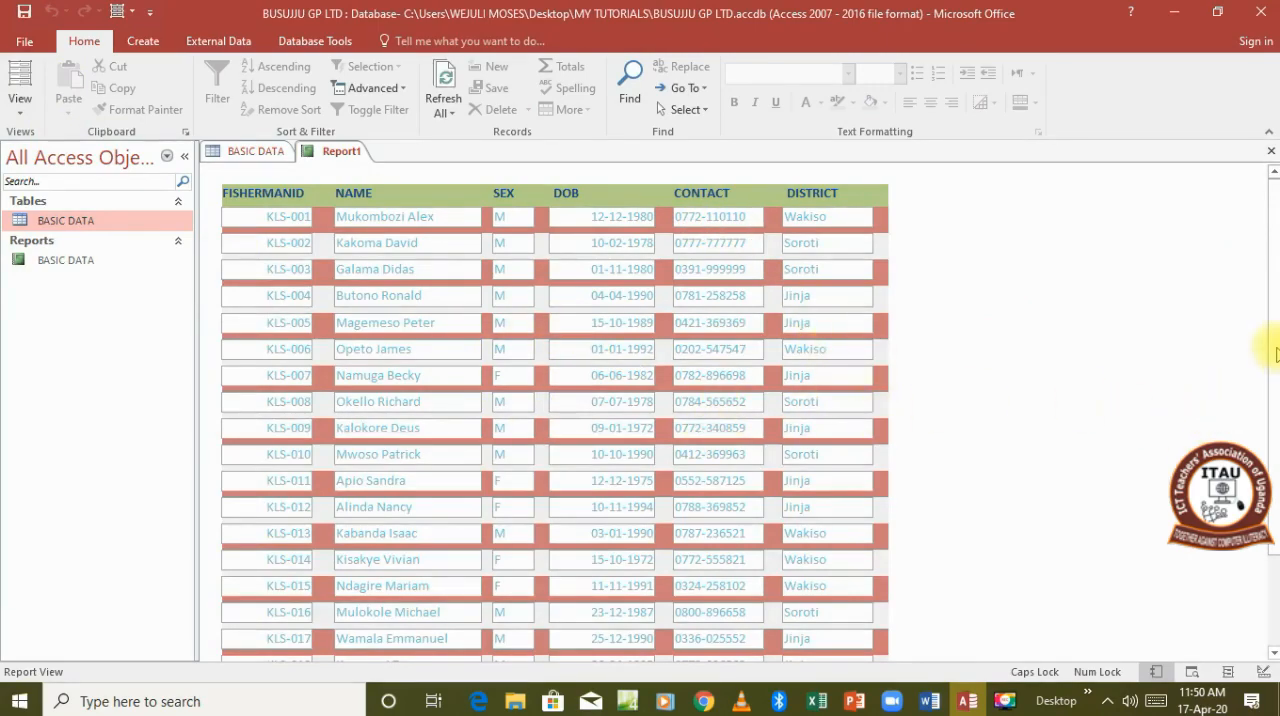
scroll("down", 3)
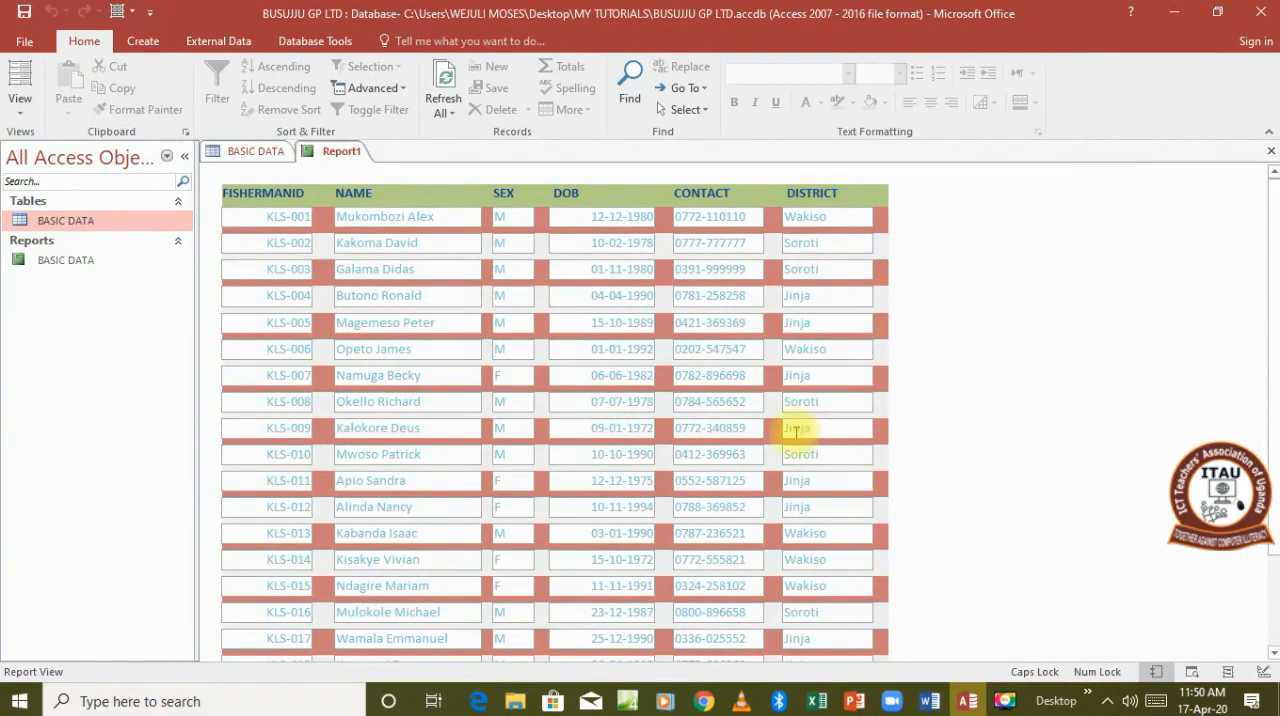
mouse_move(540, 410)
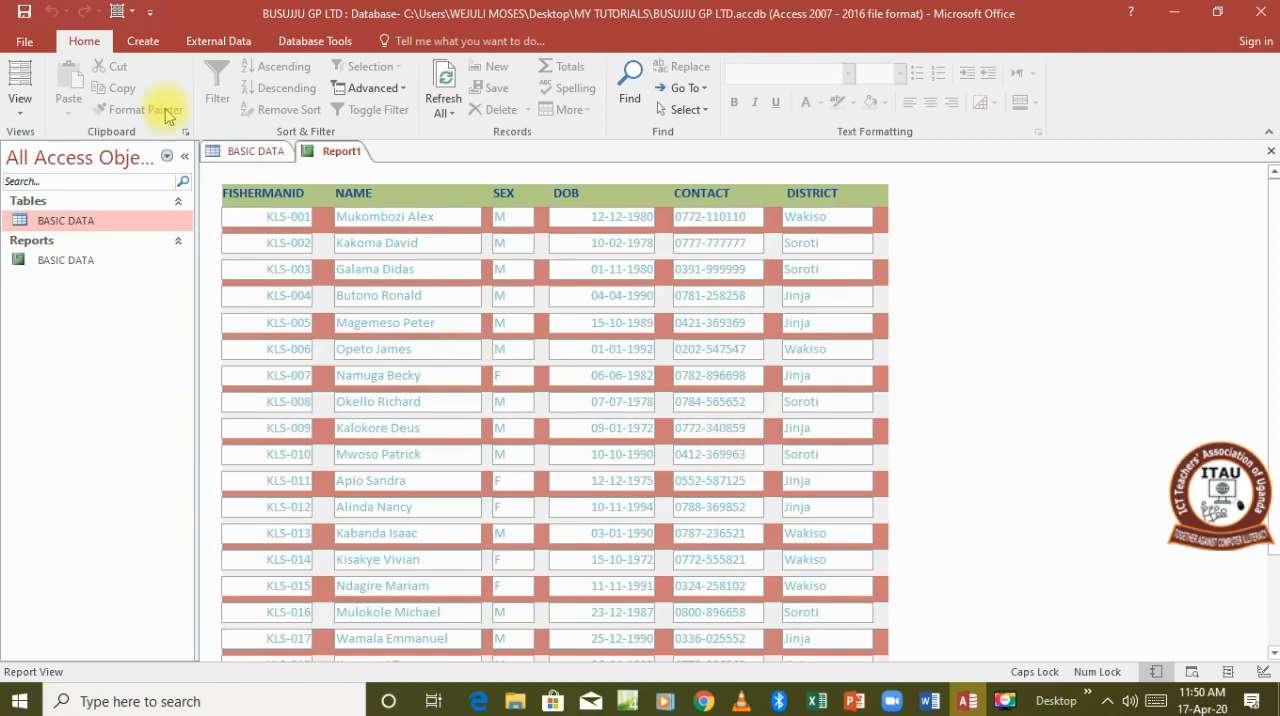
Return to Design View and add Report Header/Footer sections to the report.
left_click(18, 80)
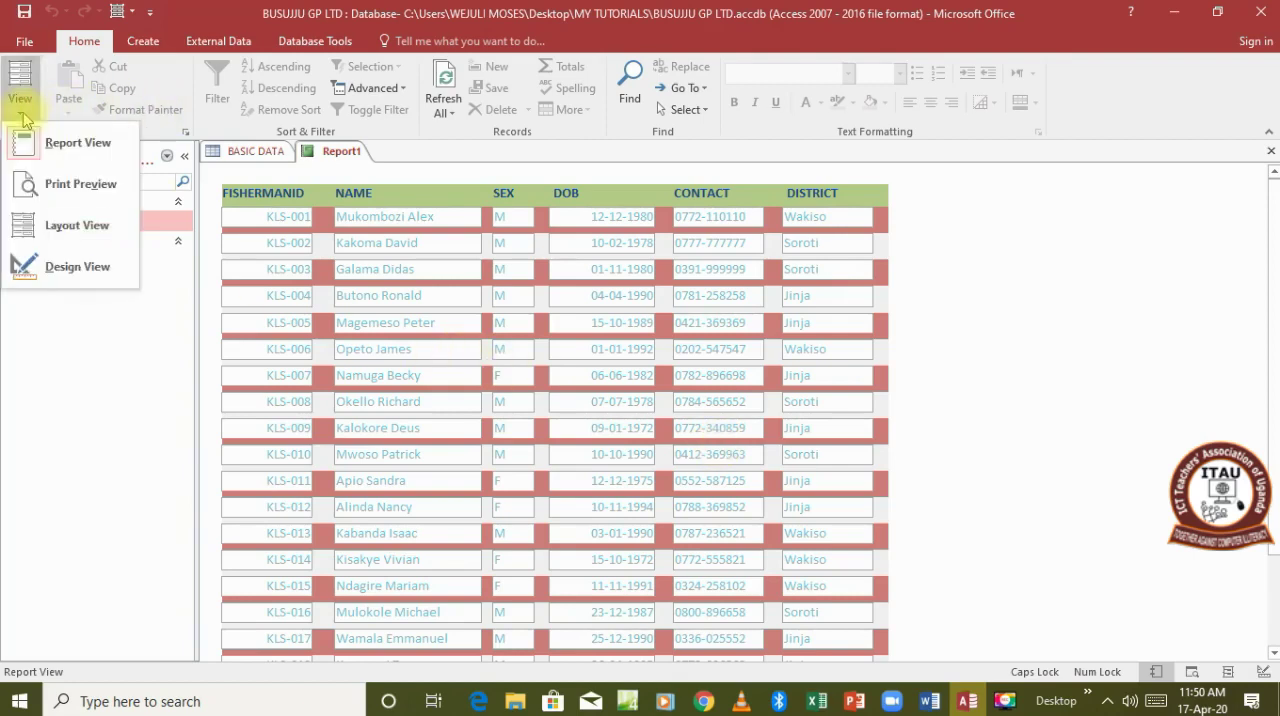
mouse_move(78, 266)
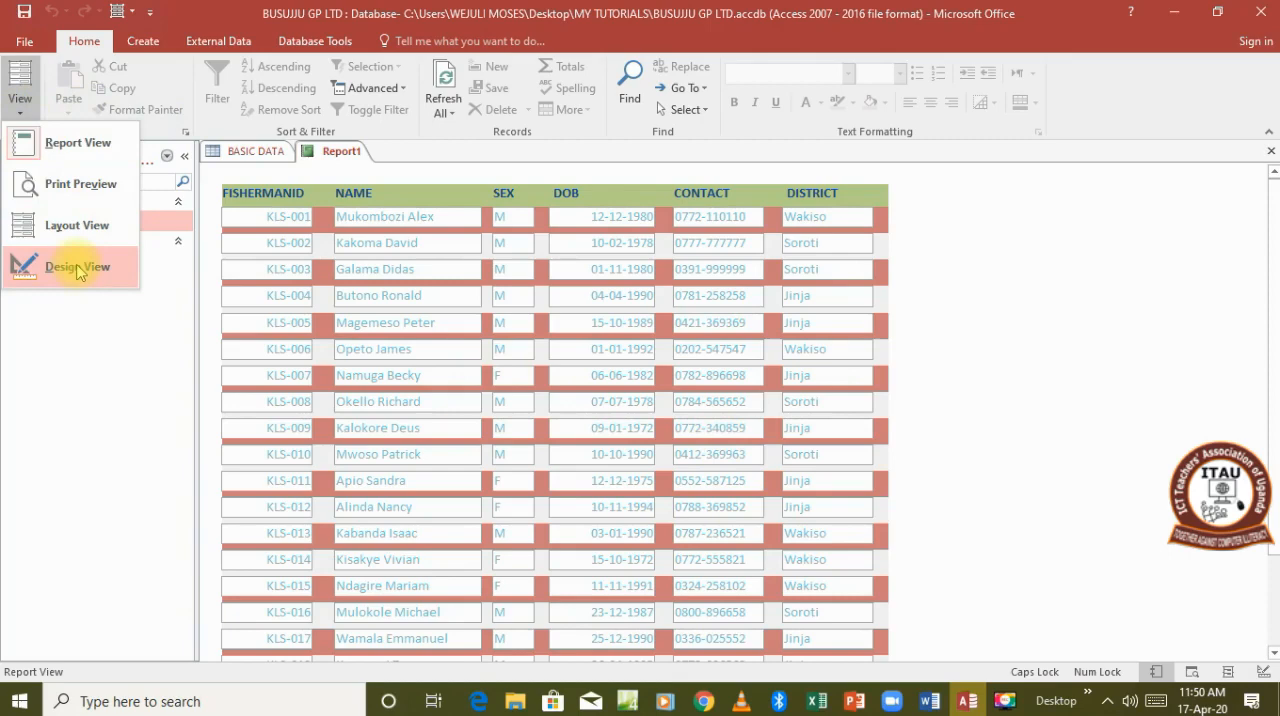
left_click(76, 266)
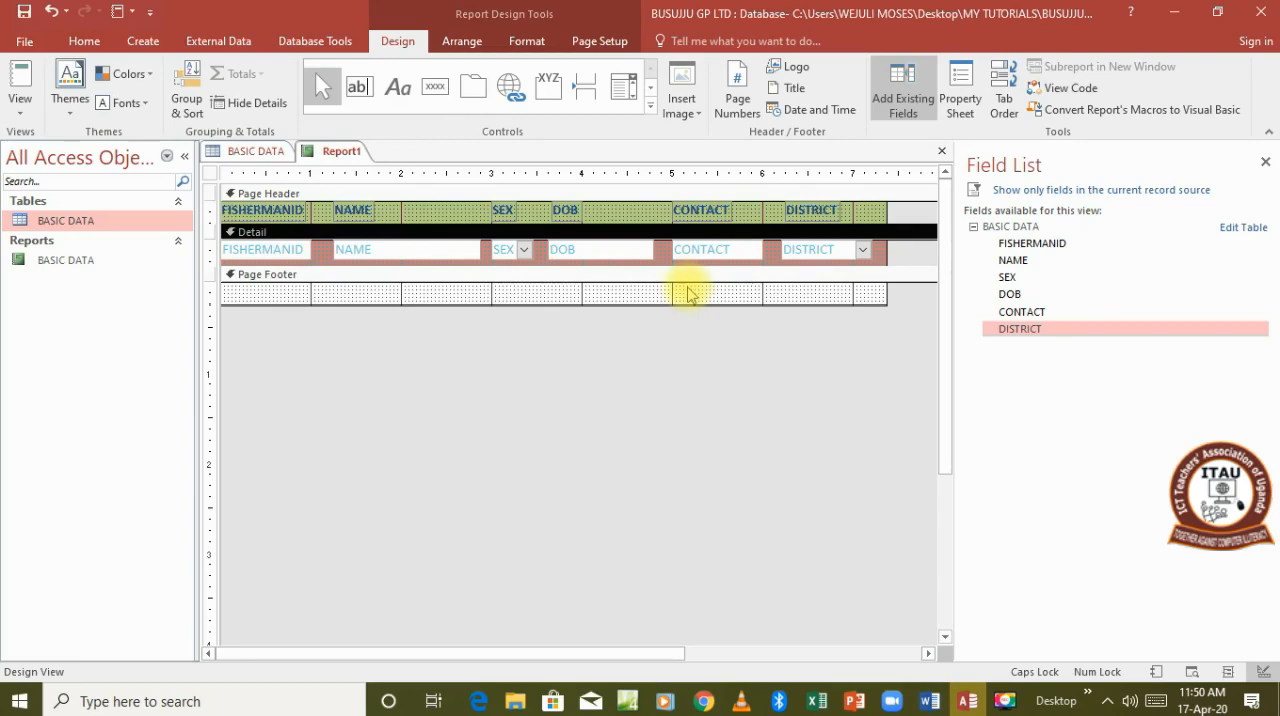
right_click(696, 296)
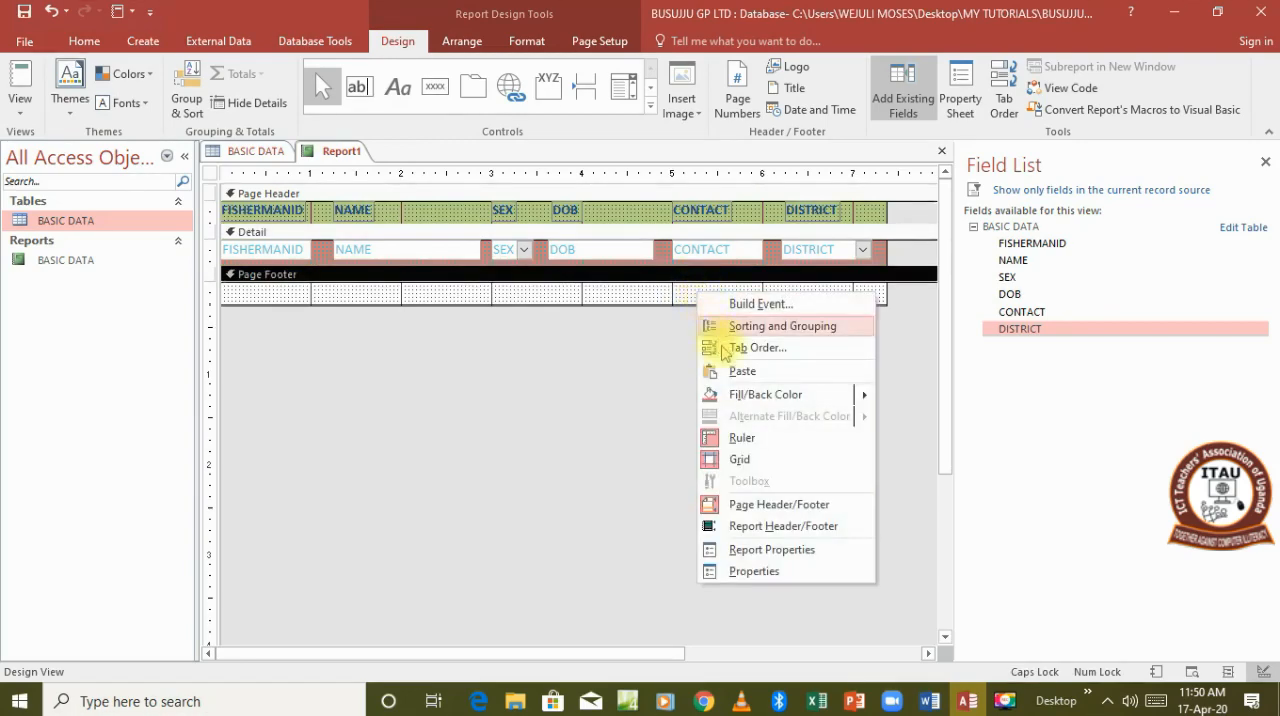
mouse_move(784, 526)
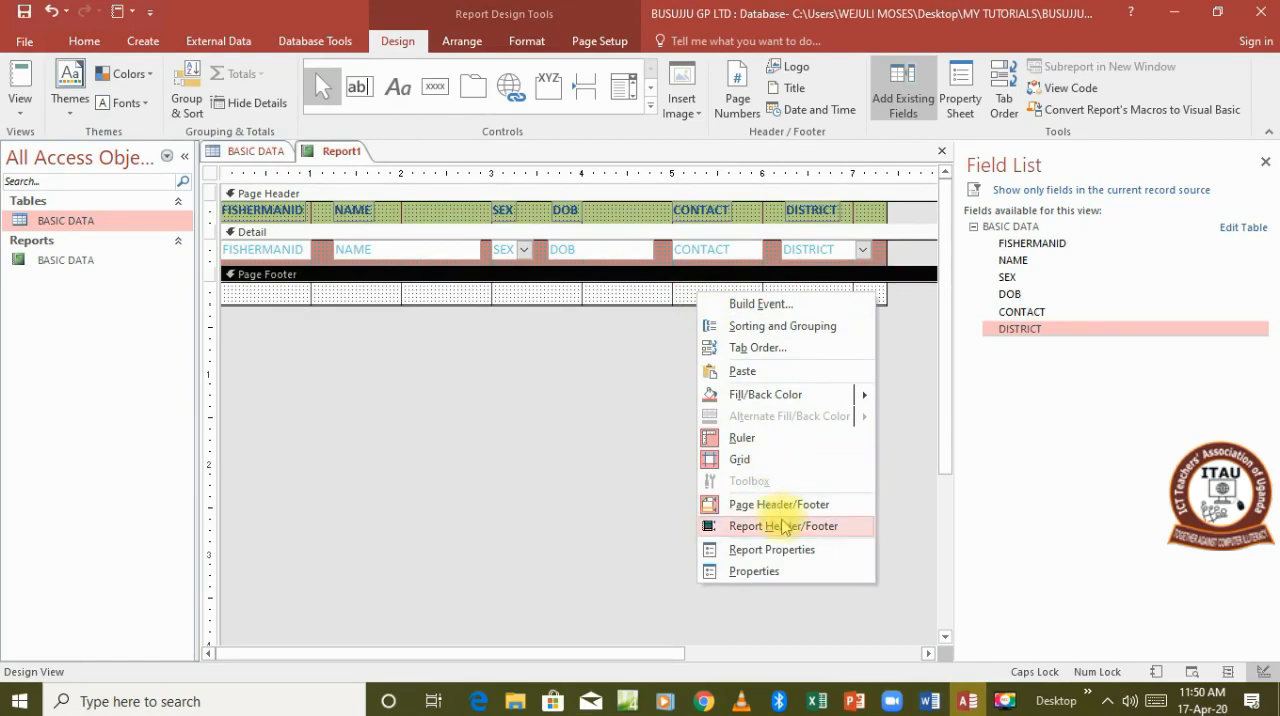
left_click(780, 524)
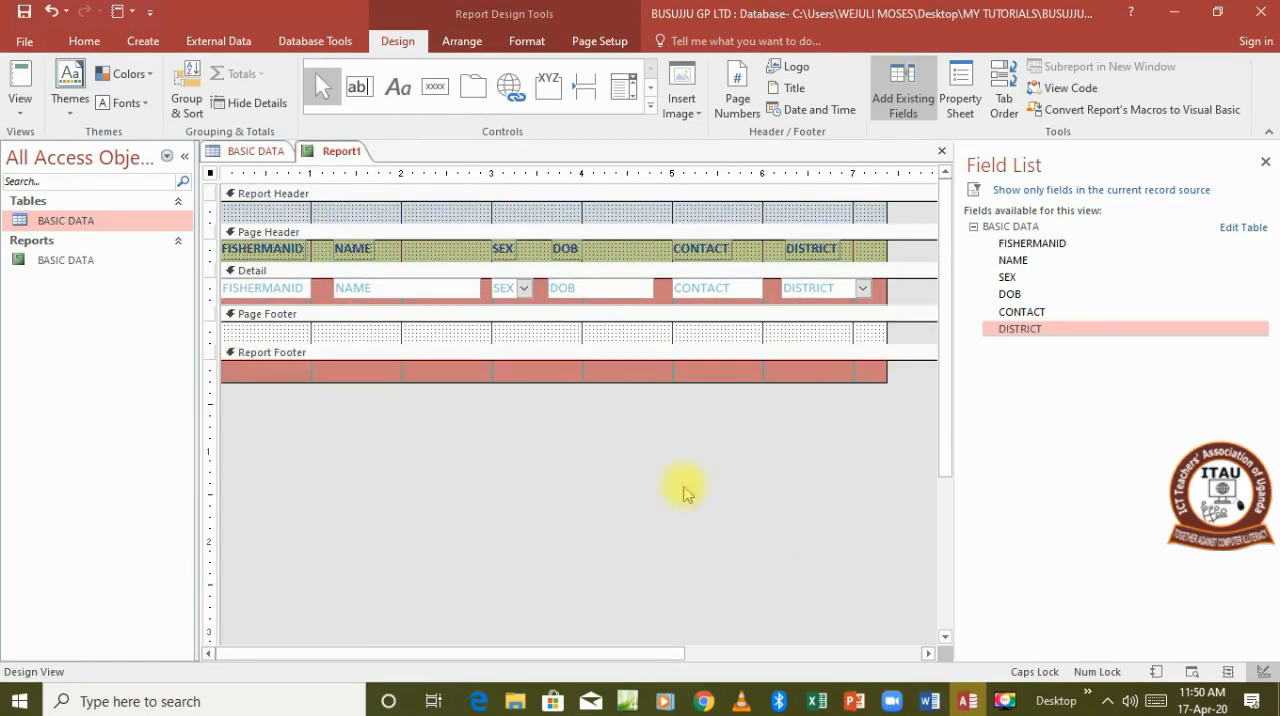
mouse_move(456, 192)
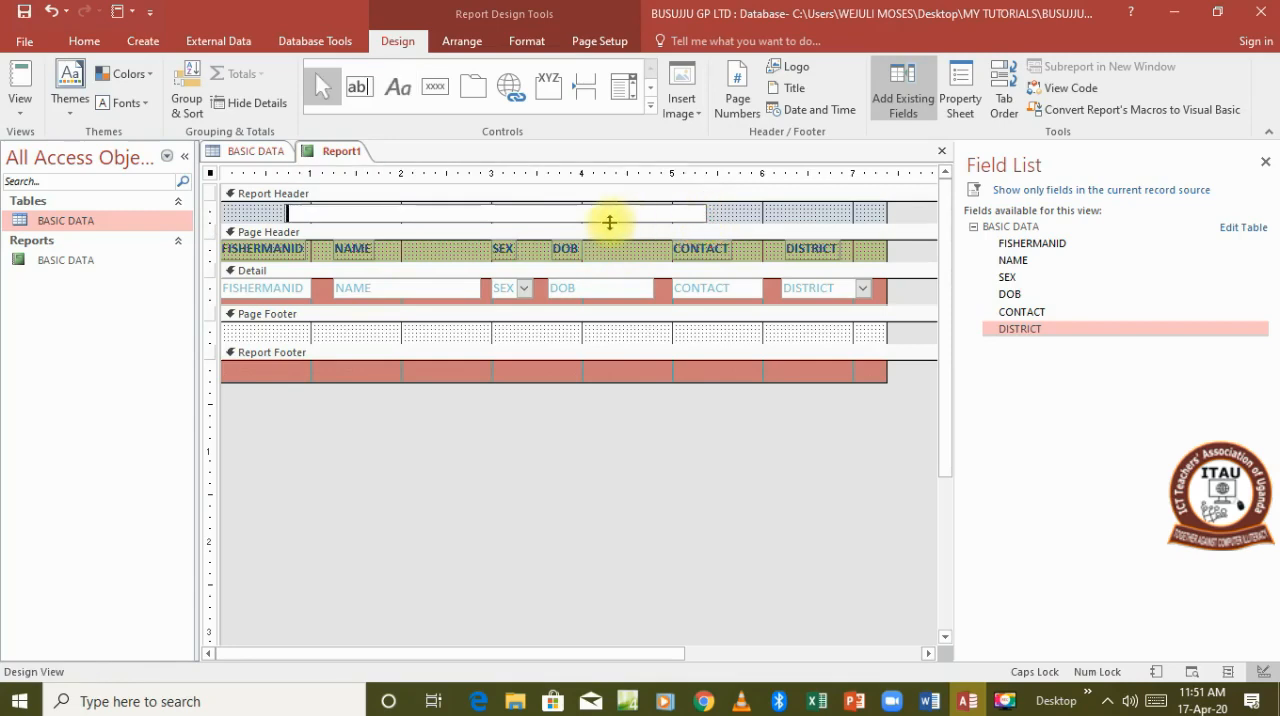
Enter DISPLAY REPORT into the new Report Header label.
type("DISPLAY R")
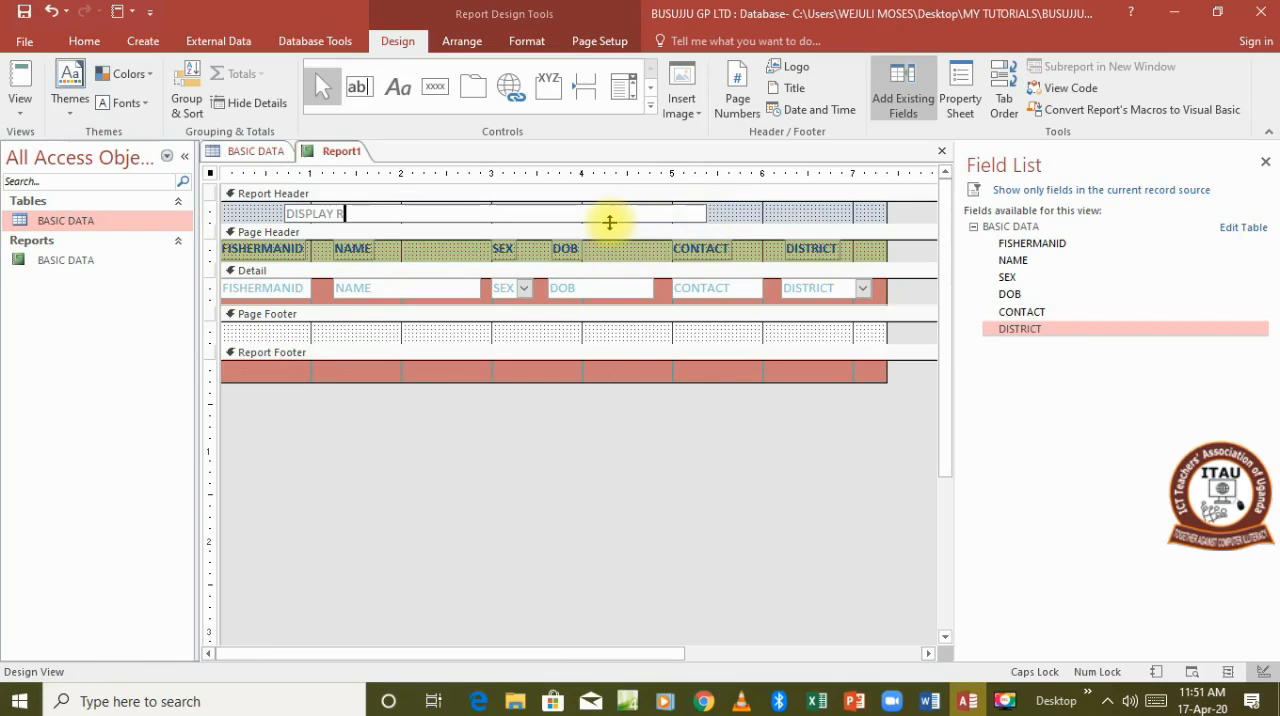
type("EPORT")
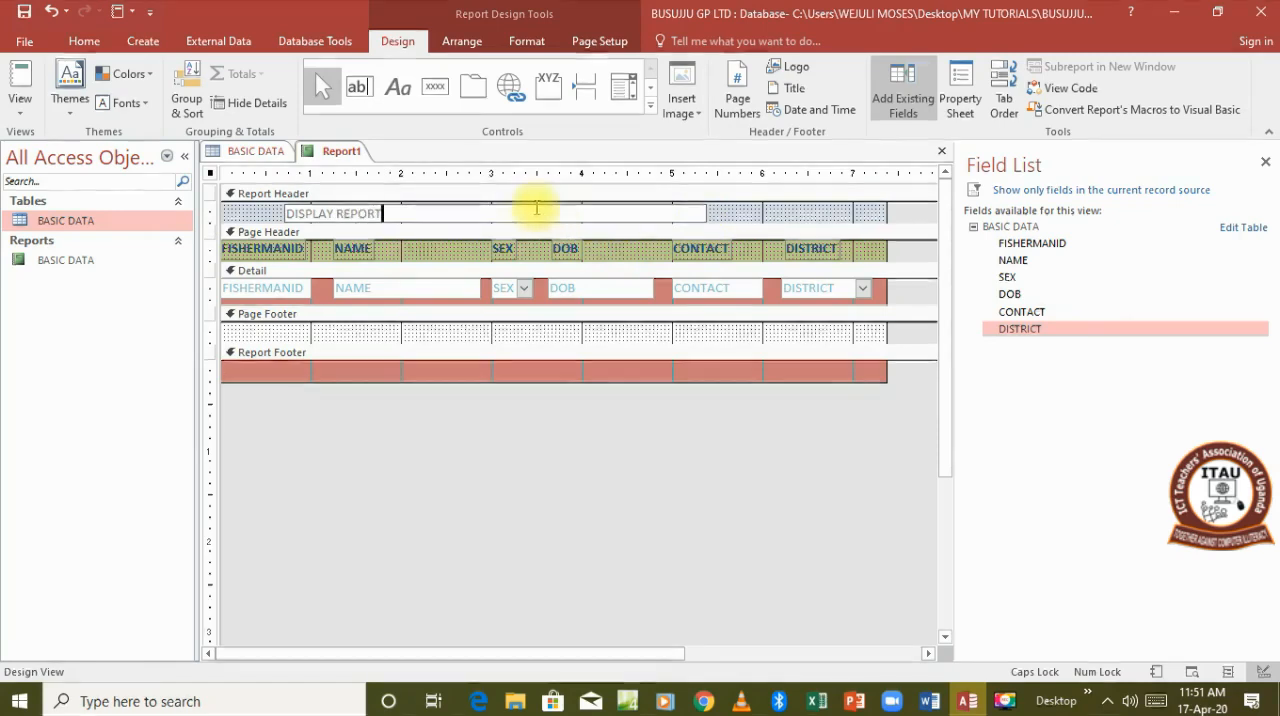
left_click(84, 40)
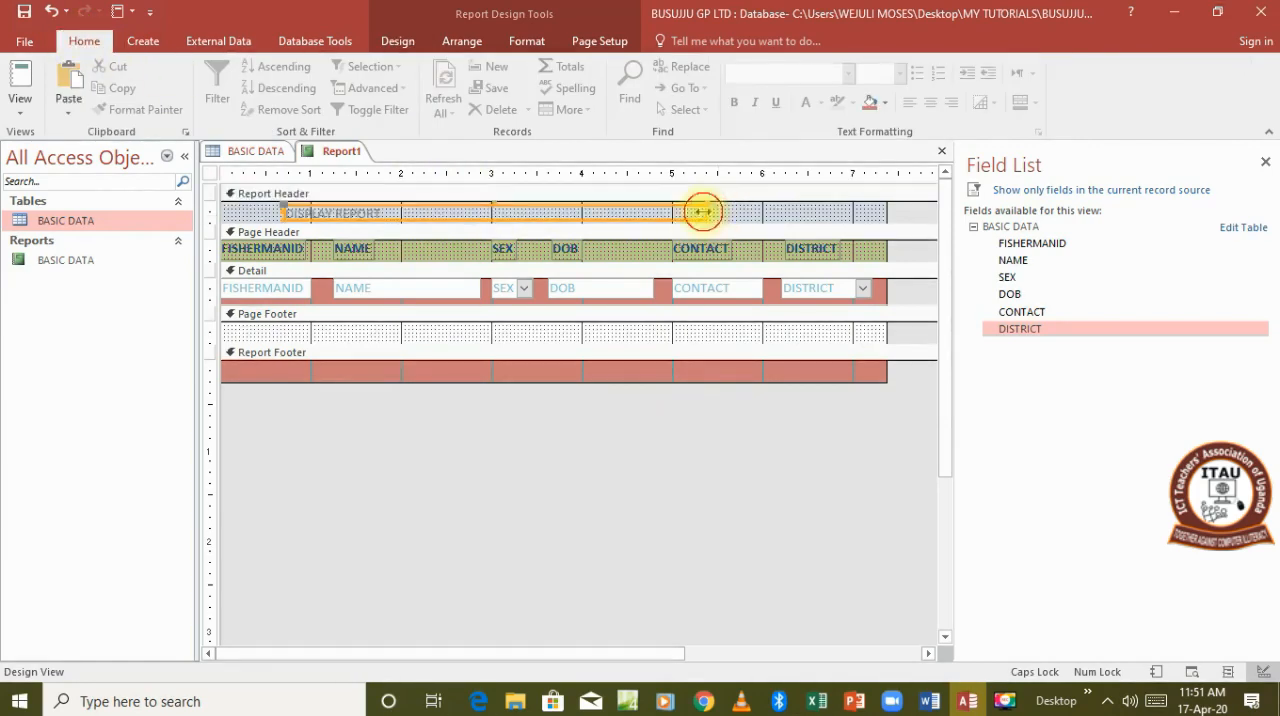
Give the DISPLAY REPORT heading font size 20, bold, and black text colour.
left_click(900, 72)
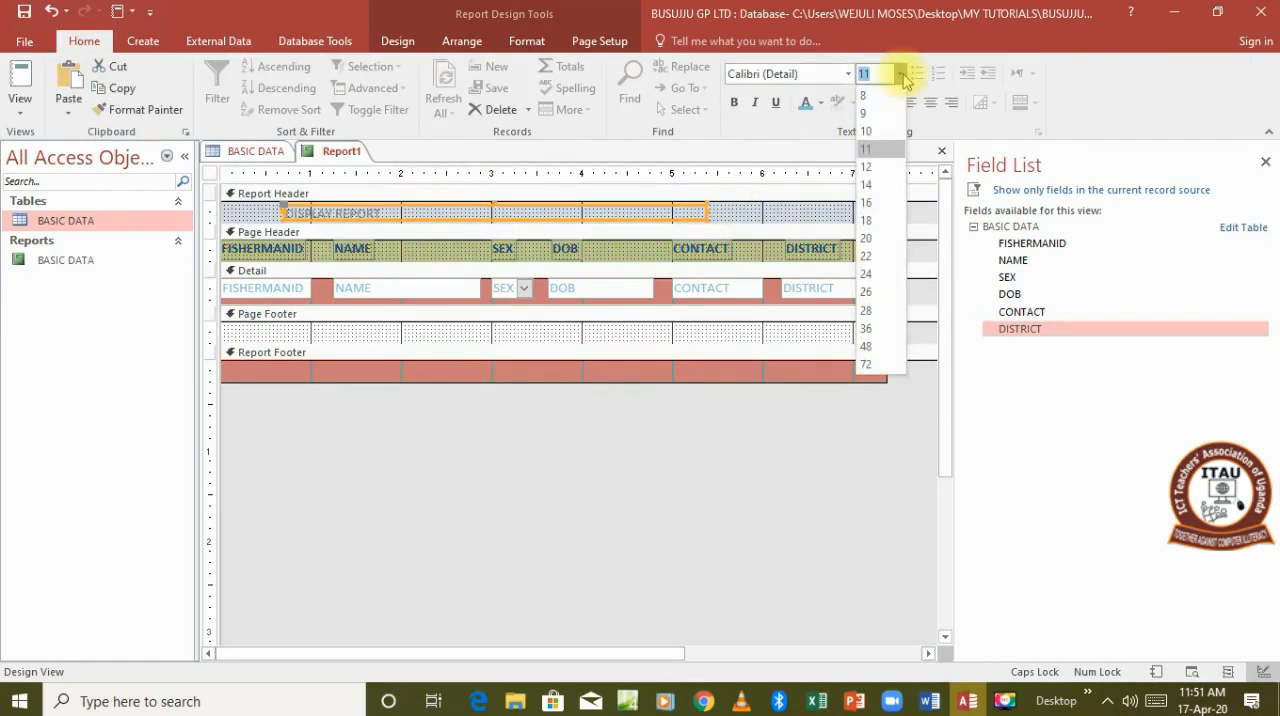
mouse_move(868, 230)
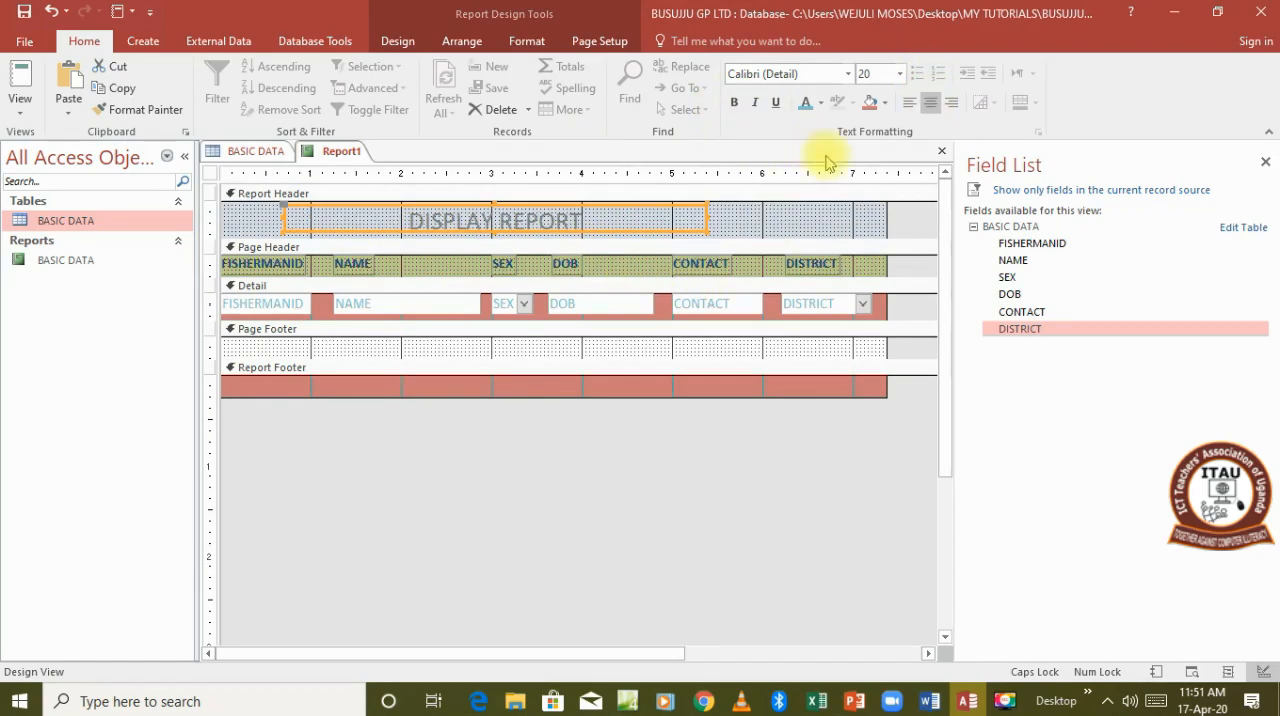
left_click(730, 104)
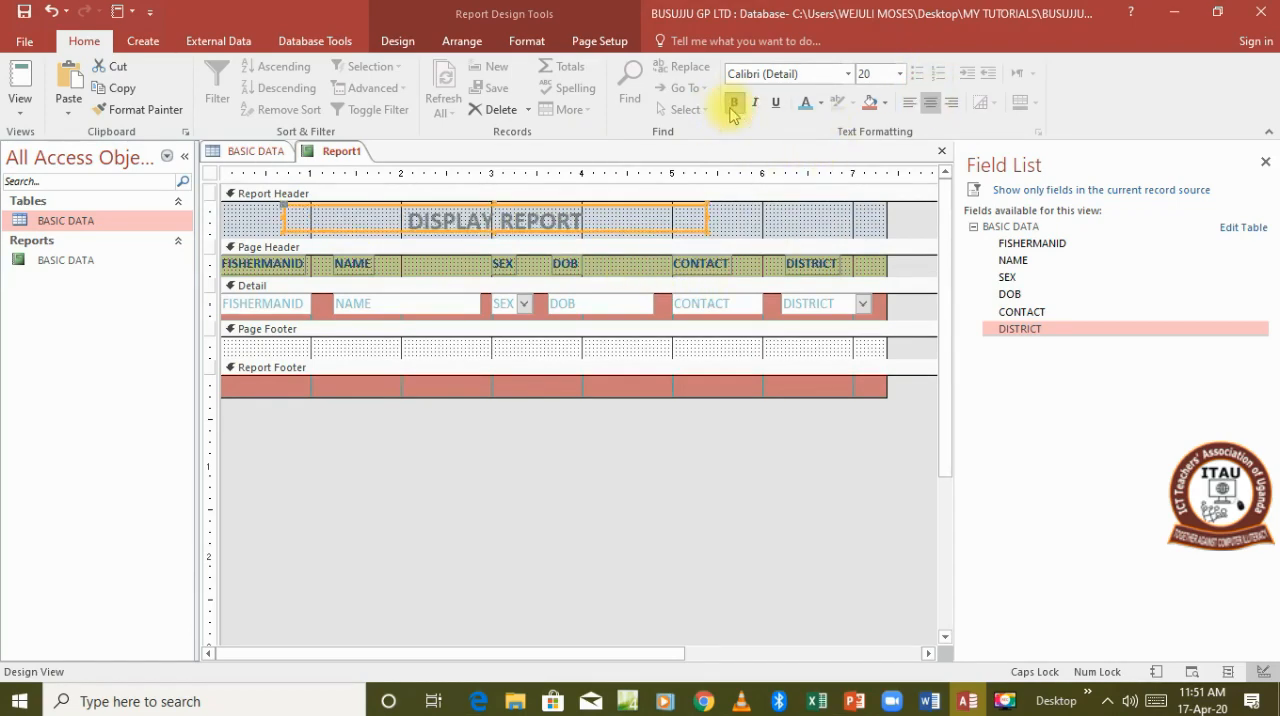
left_click(818, 104)
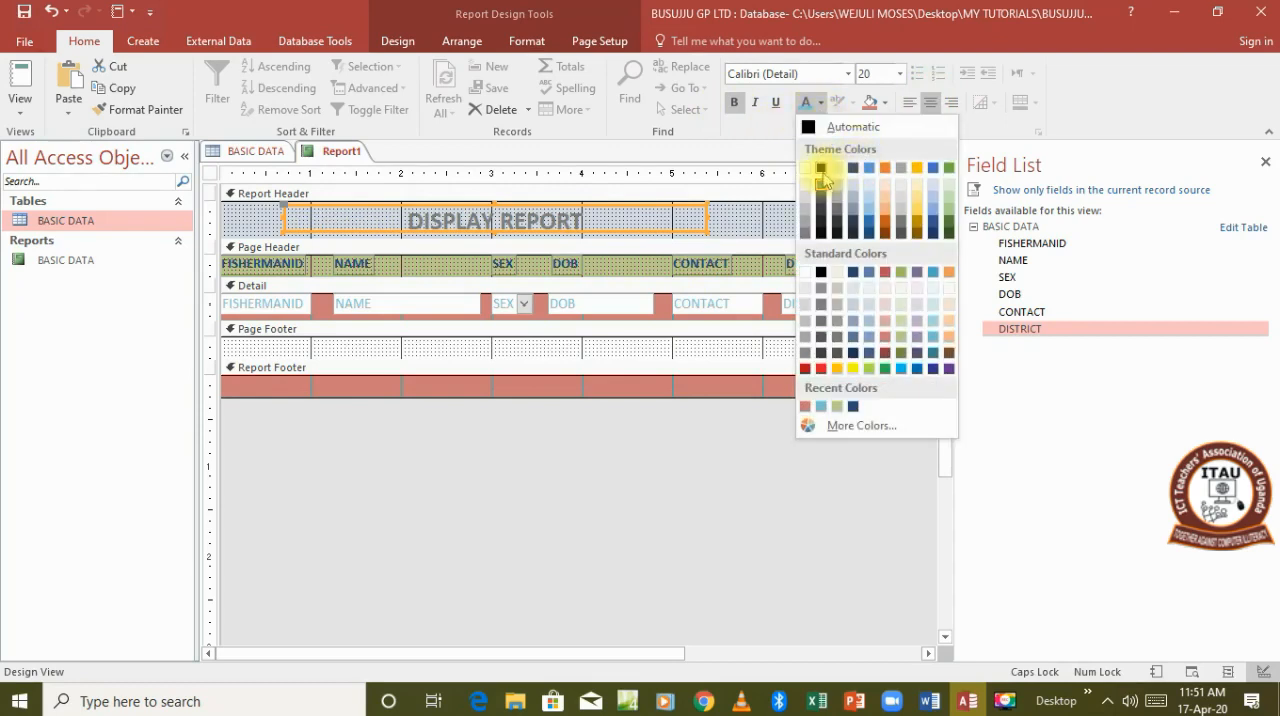
left_click(822, 172)
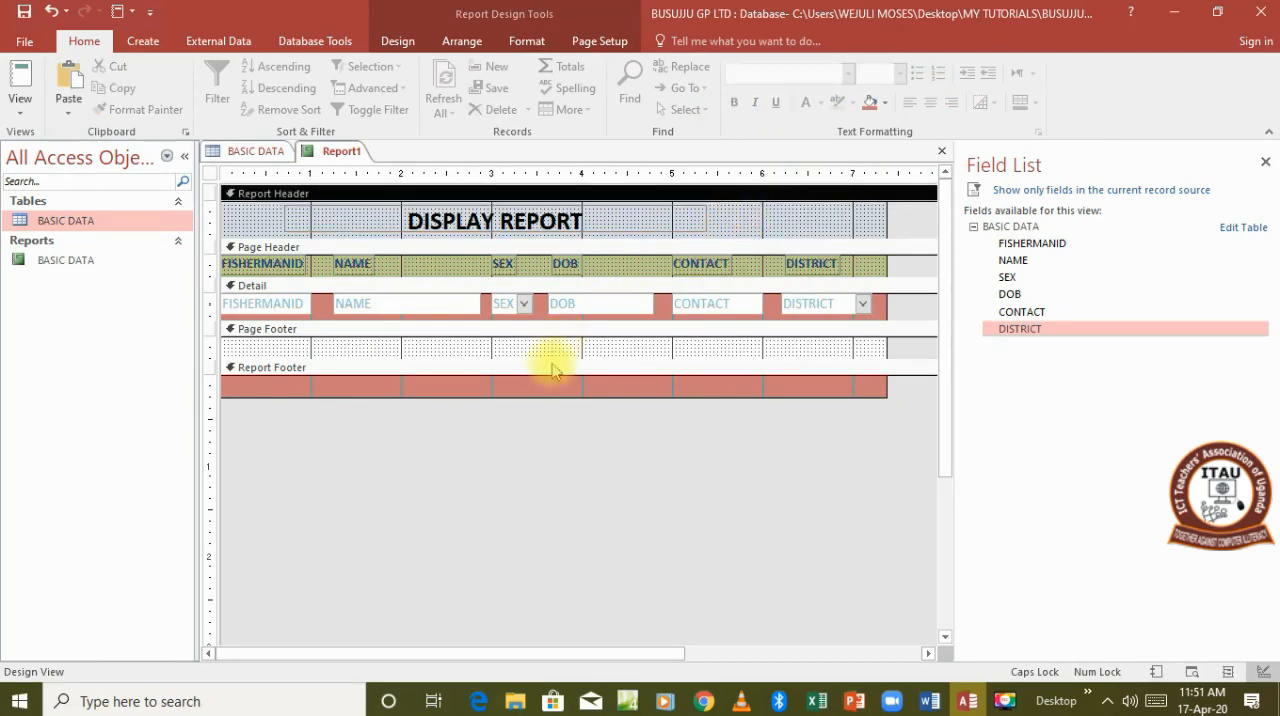
mouse_move(534, 360)
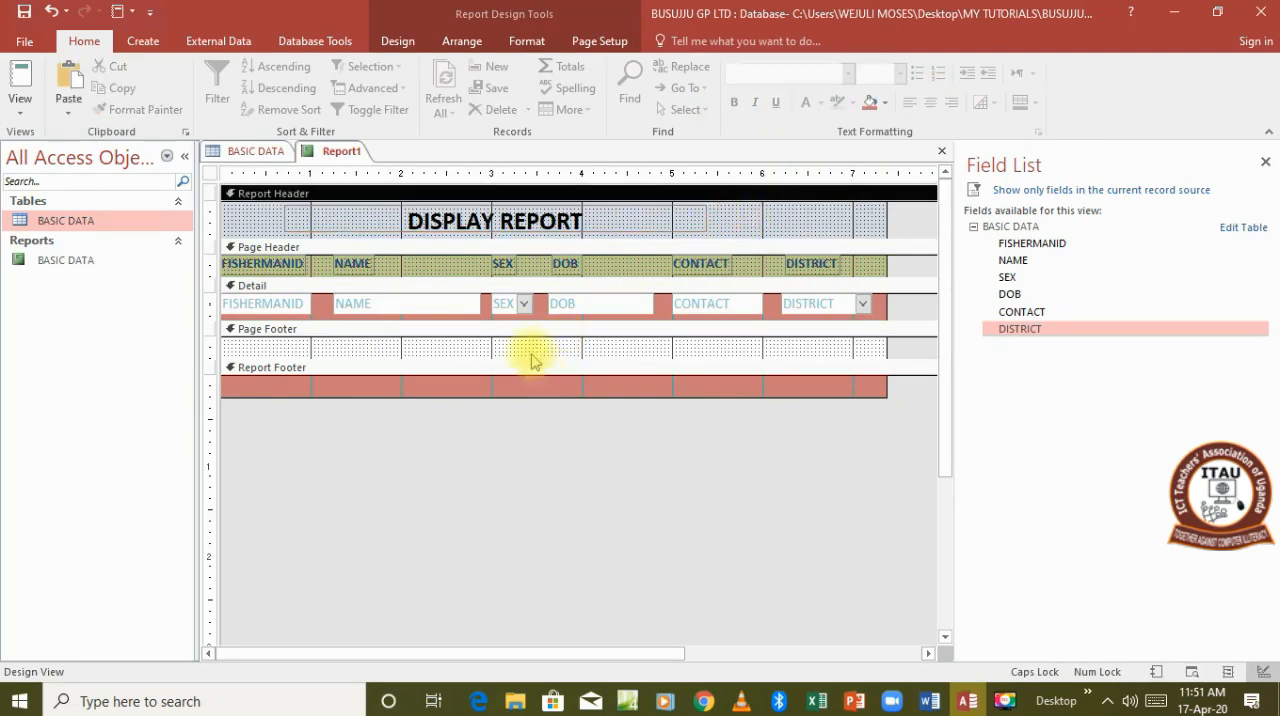
mouse_move(524, 388)
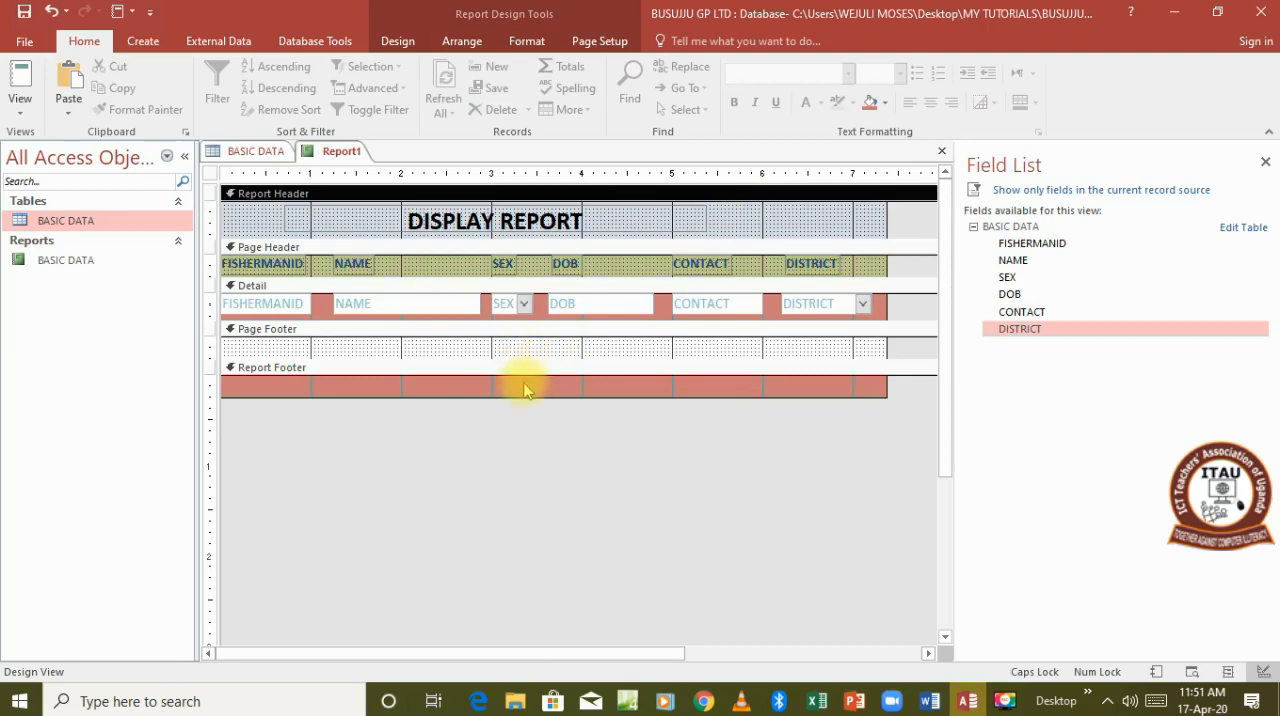
mouse_move(510, 350)
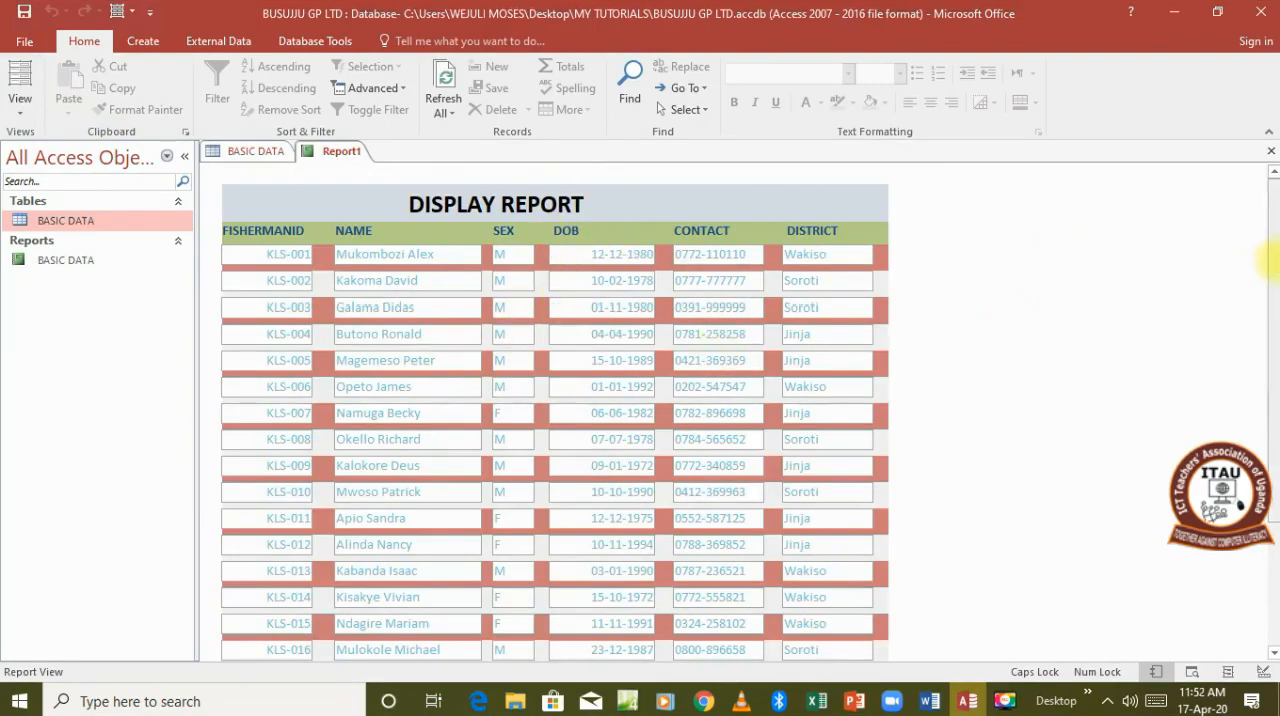
scroll("down", 3)
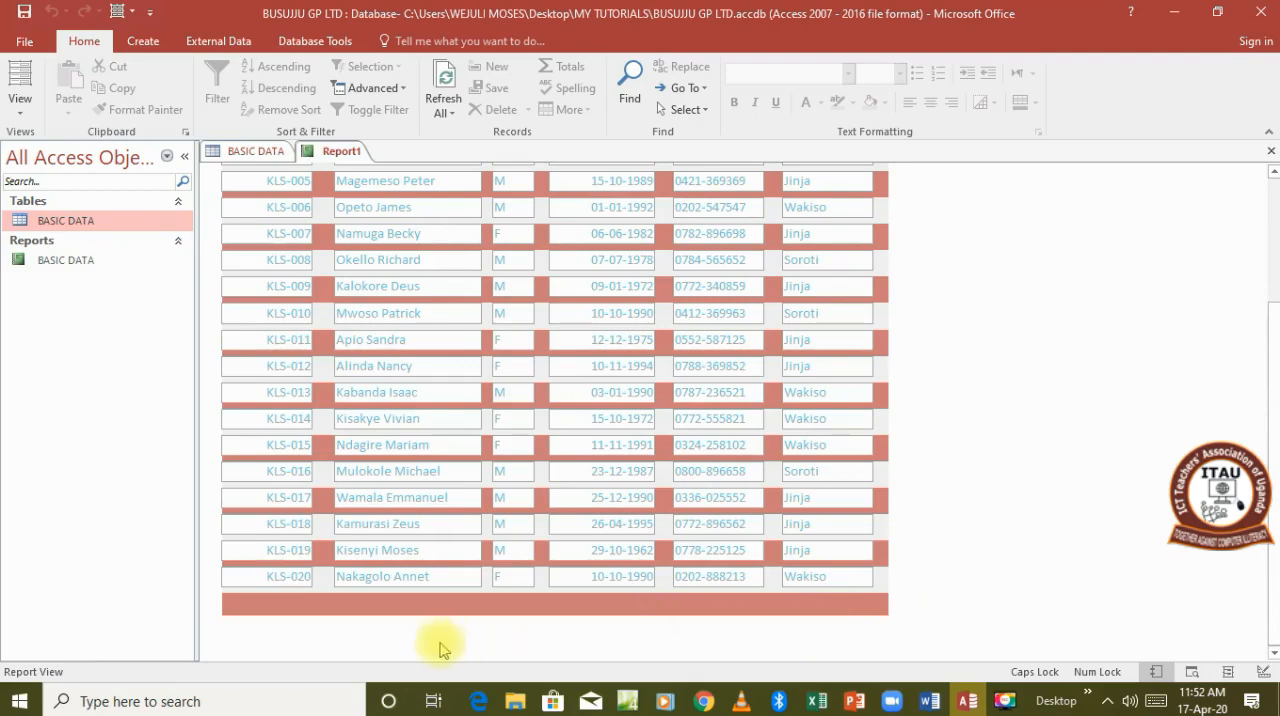
mouse_move(836, 576)
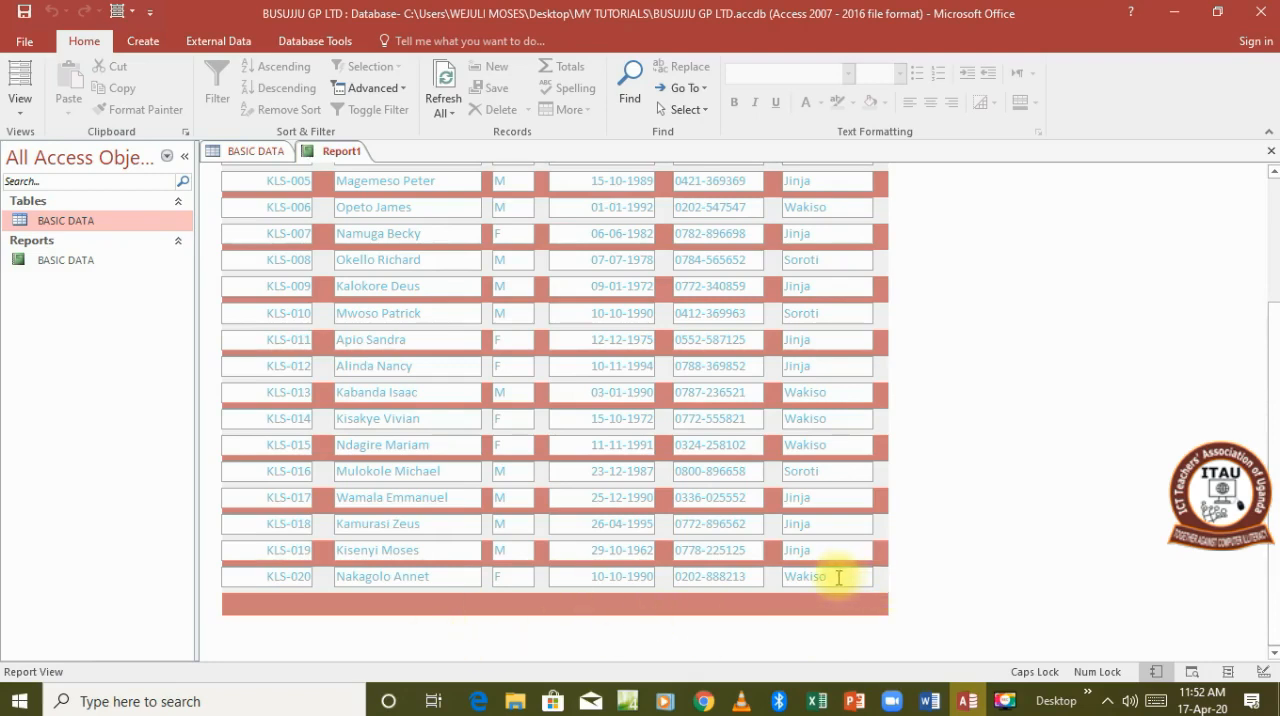
mouse_move(1272, 460)
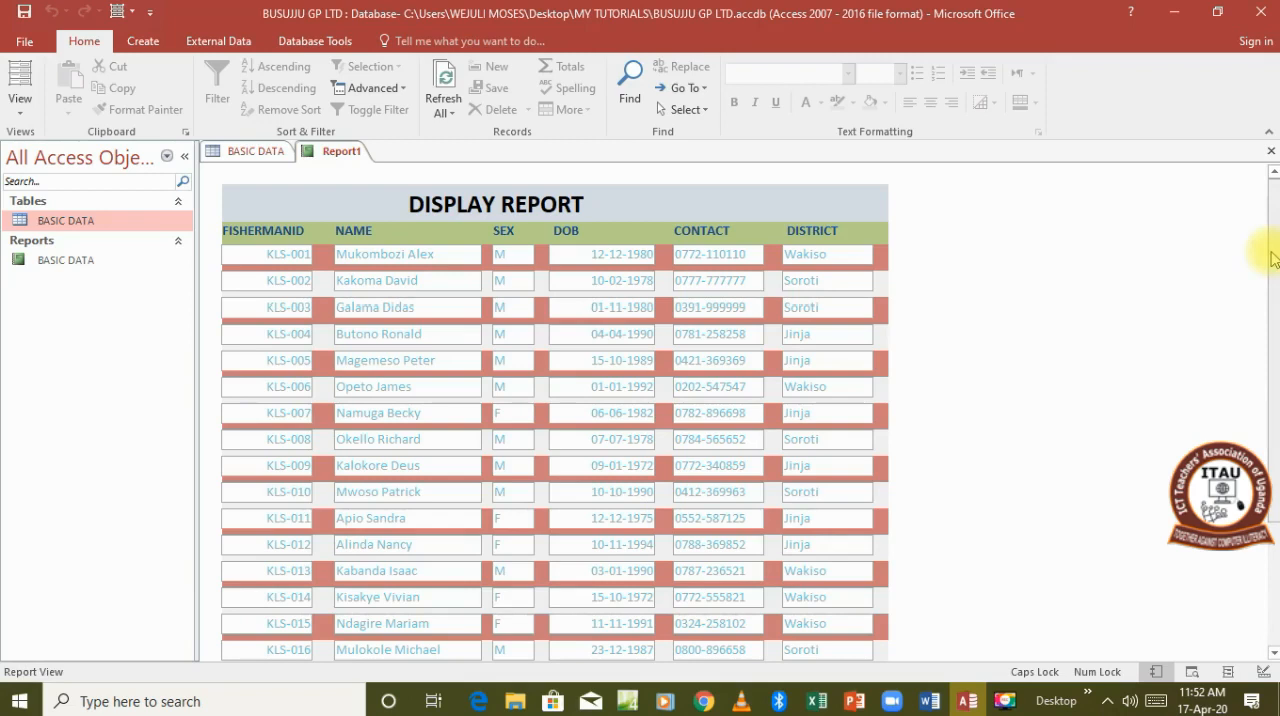
mouse_move(1264, 288)
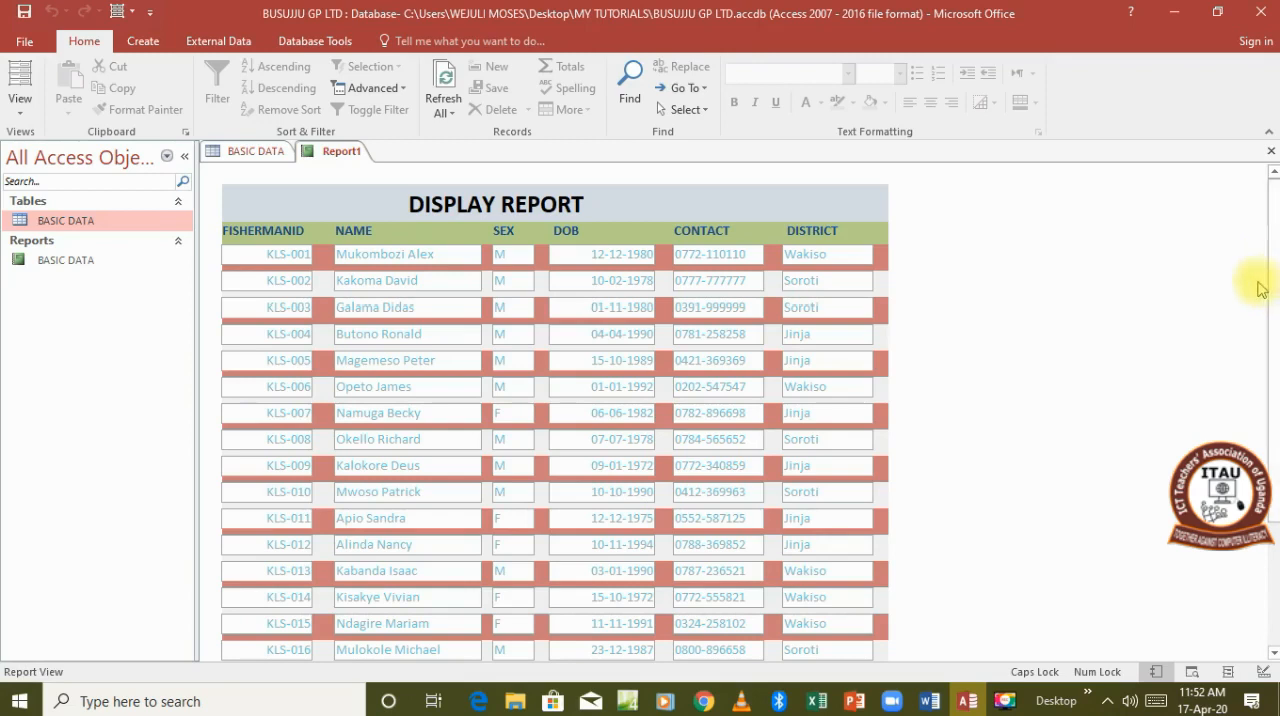
mouse_move(1246, 328)
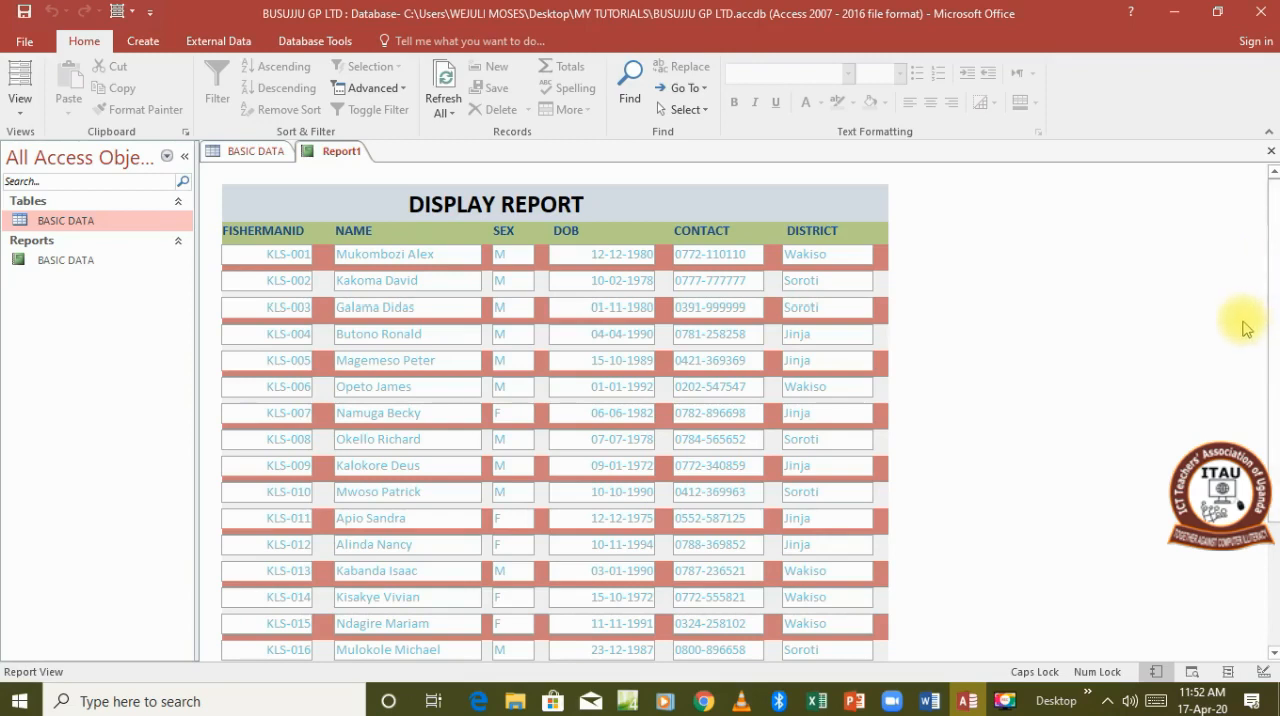